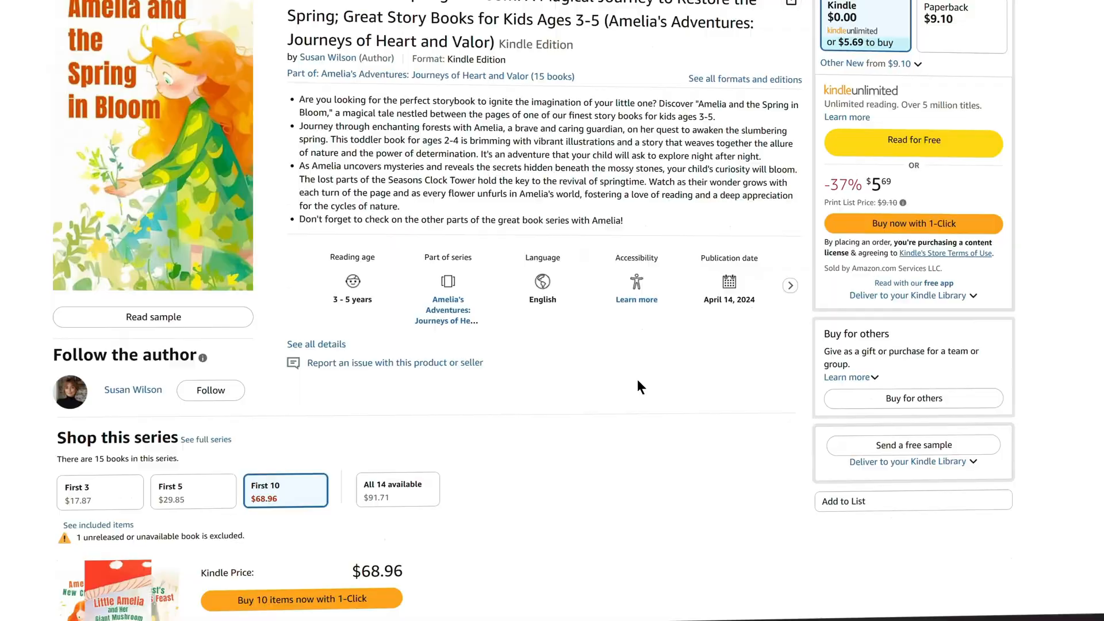
Scroll further down the community Explore illustration gallery before reaching the sign-in page.
scroll(down, 3)
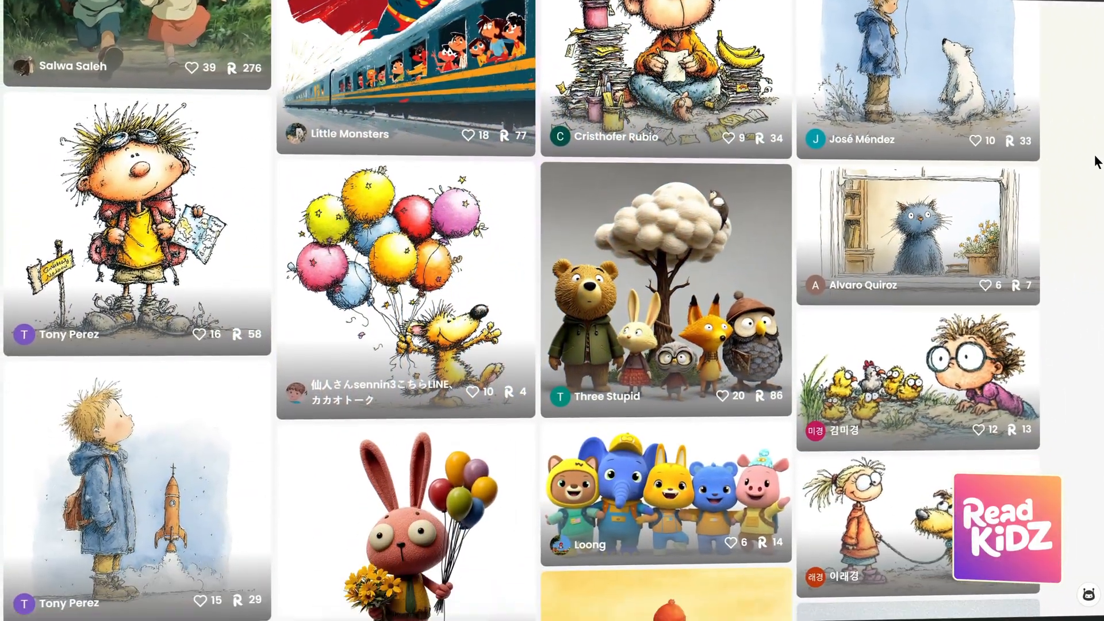
scroll(down, 3)
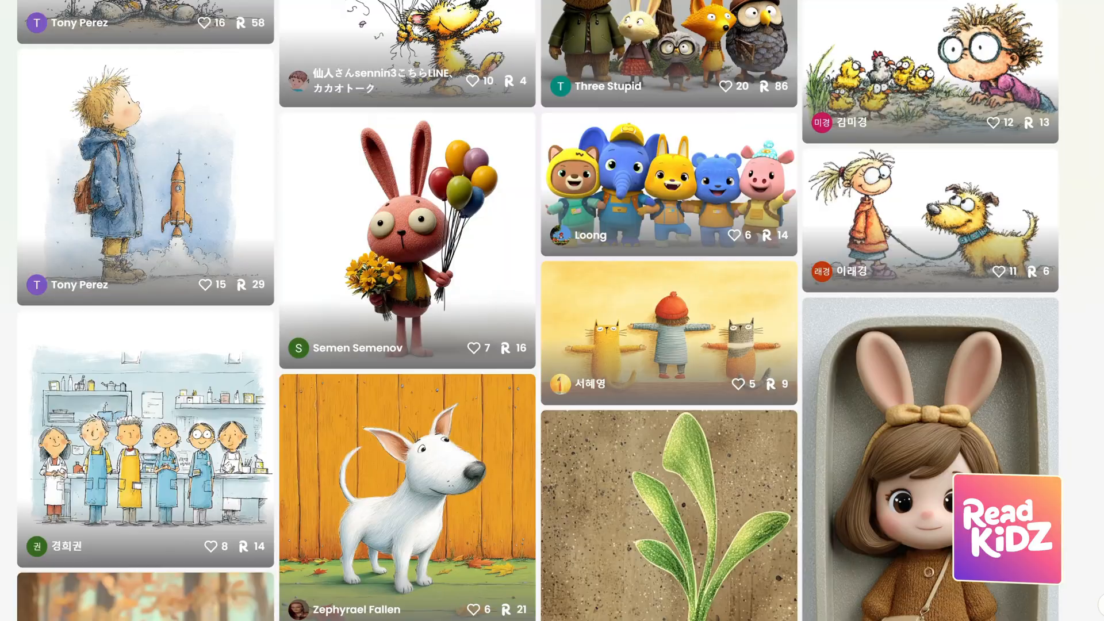
scroll(down, 3)
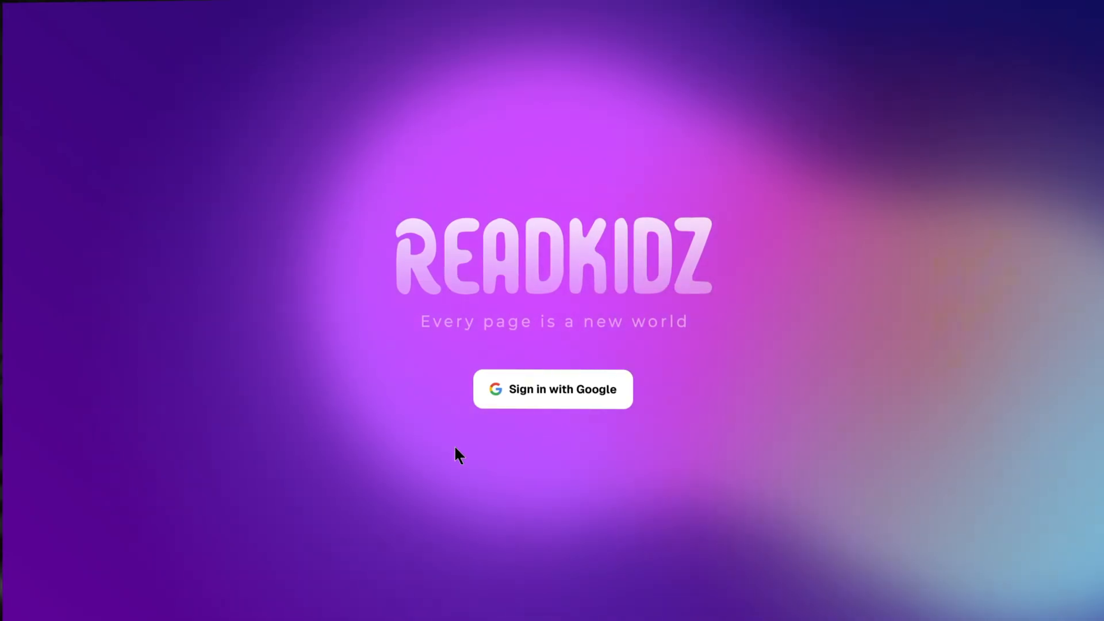
Sign into ReadKidz with the Google account.
click(552, 390)
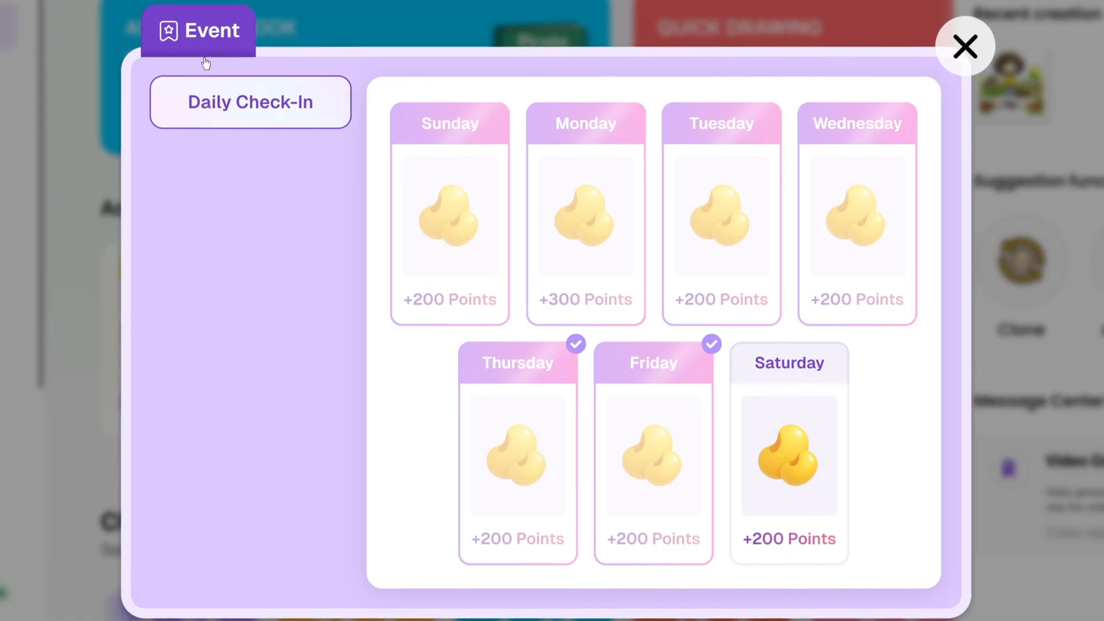
mouse_move(912, 522)
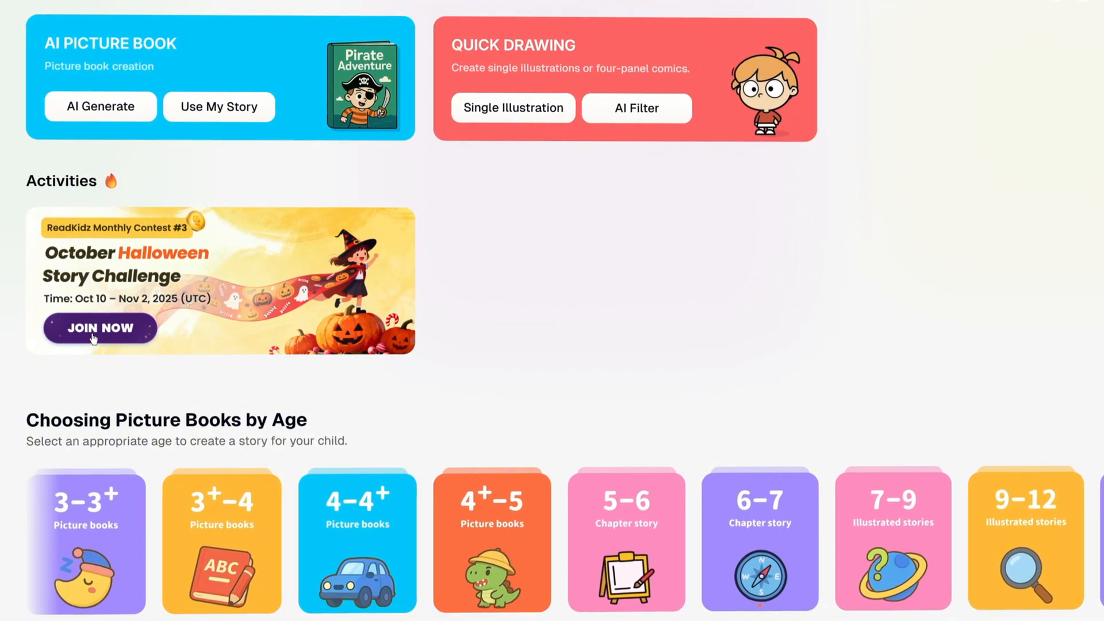
click(99, 328)
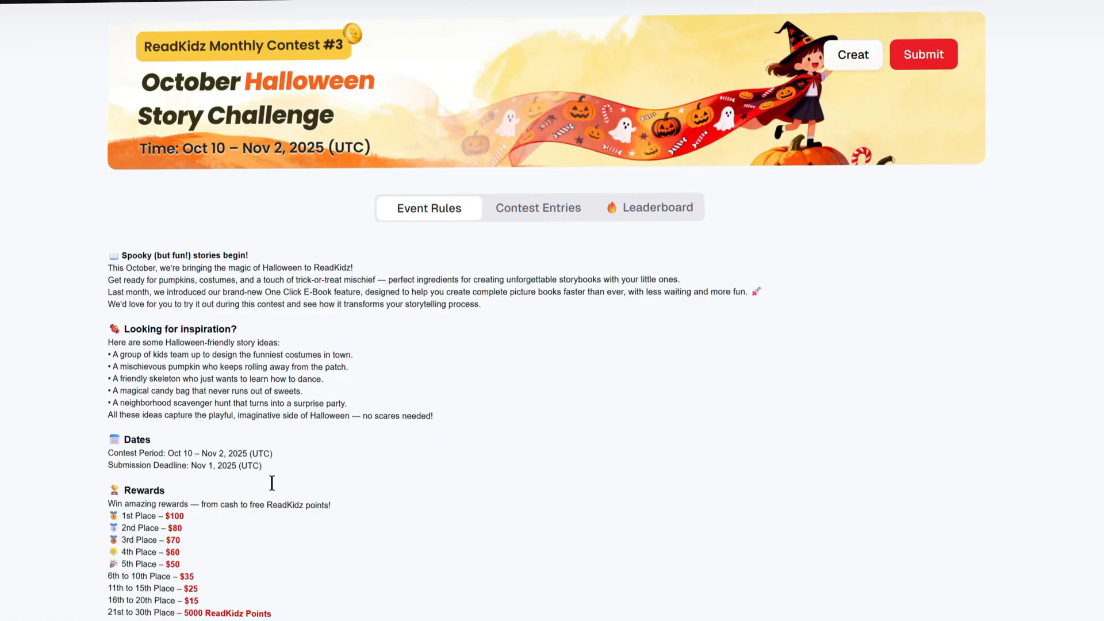
click(538, 208)
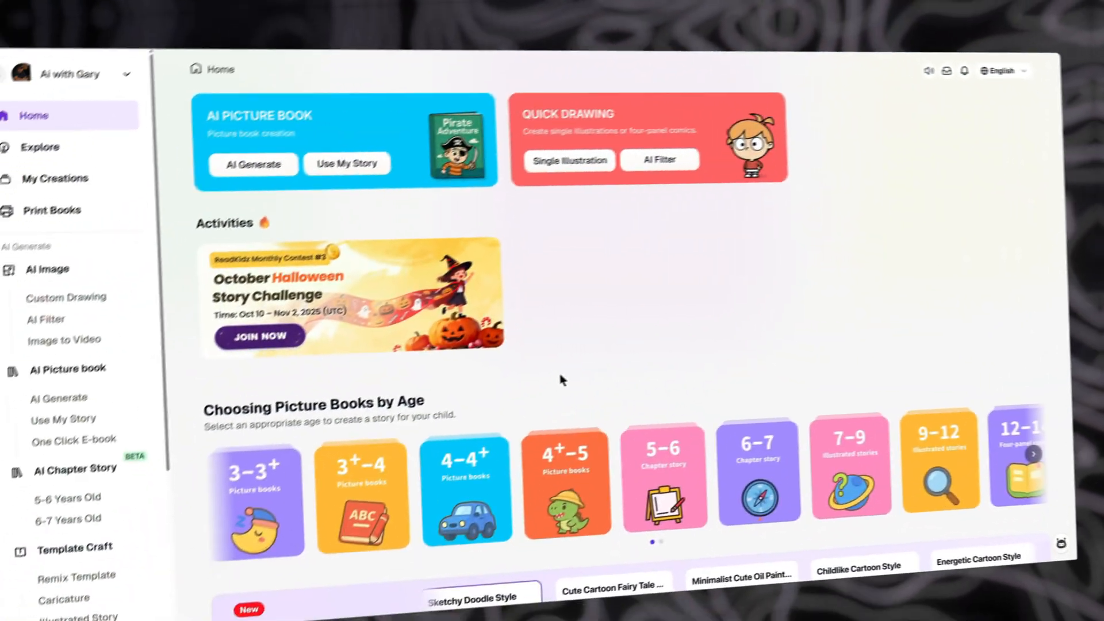
scroll(down, 3)
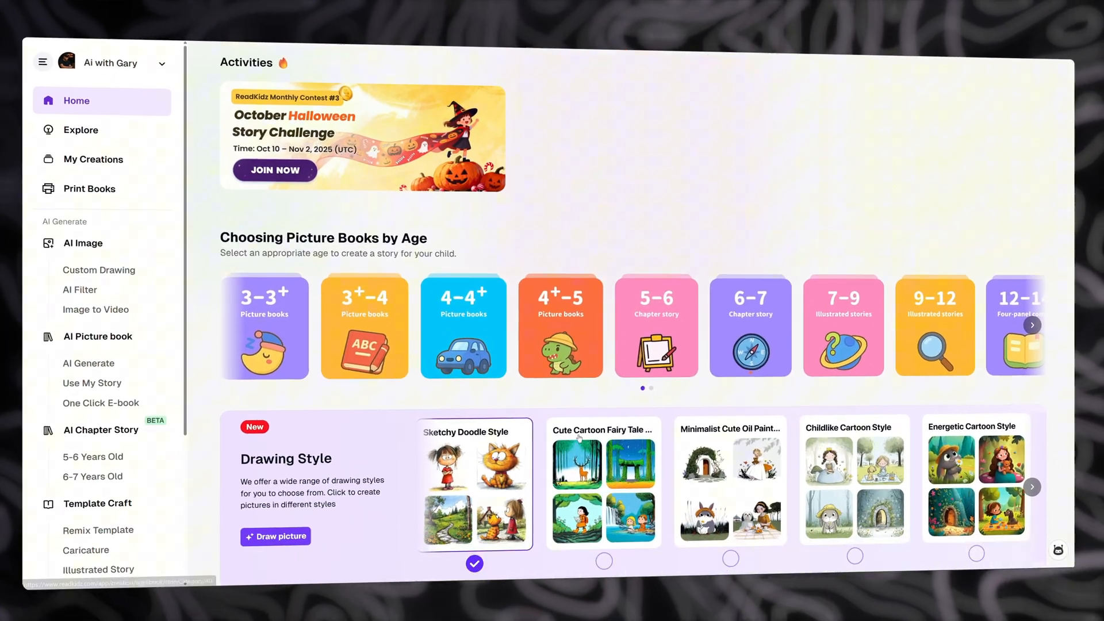
scroll(down, 3)
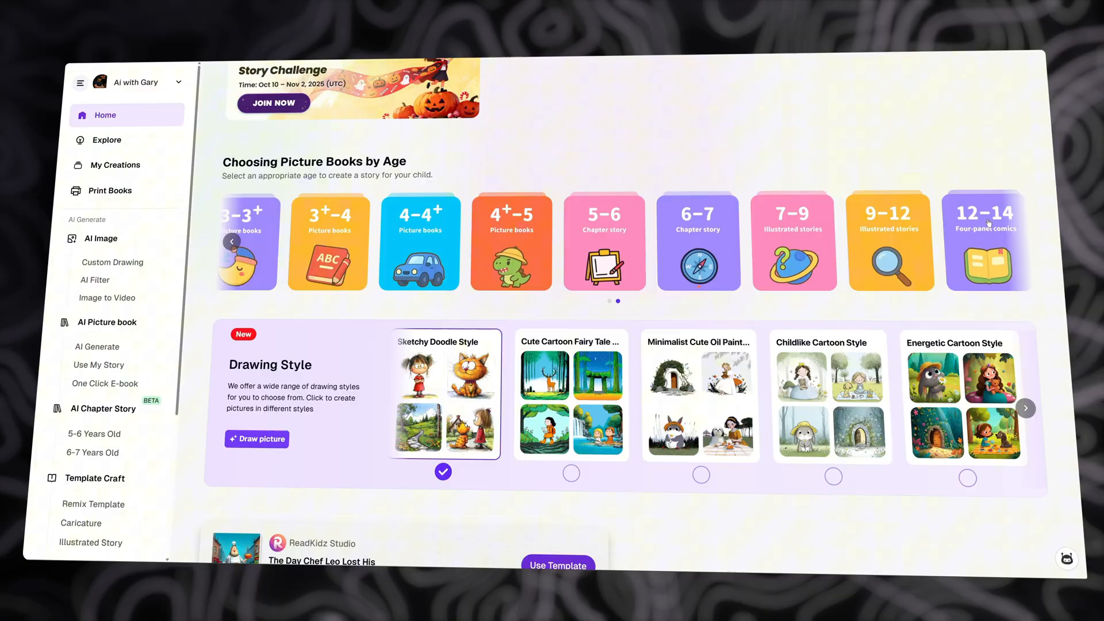
scroll(down, 3)
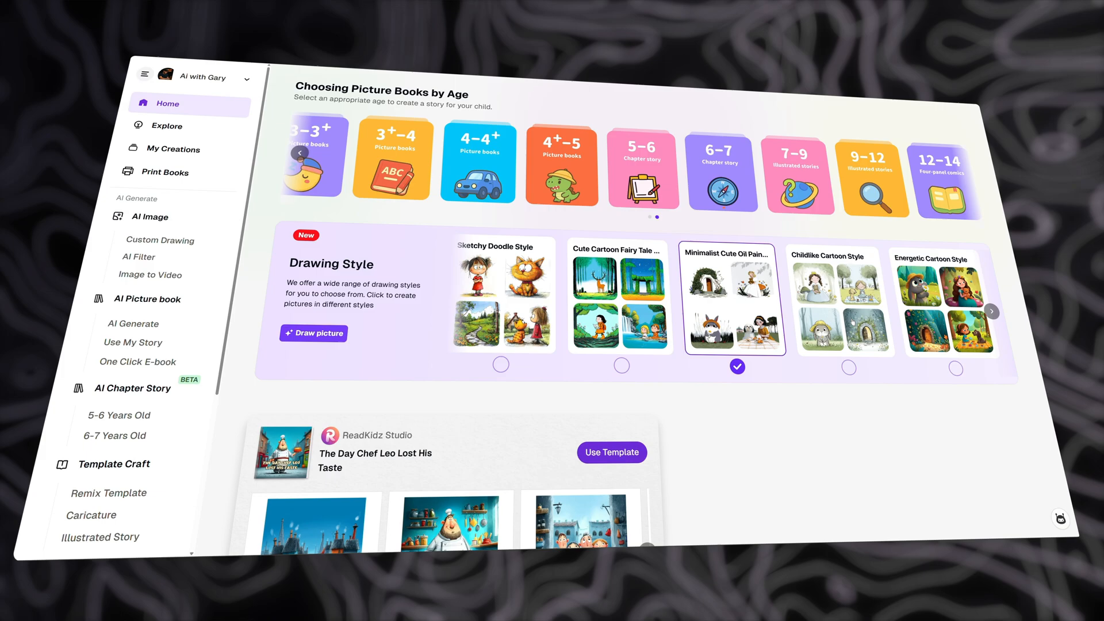
click(956, 368)
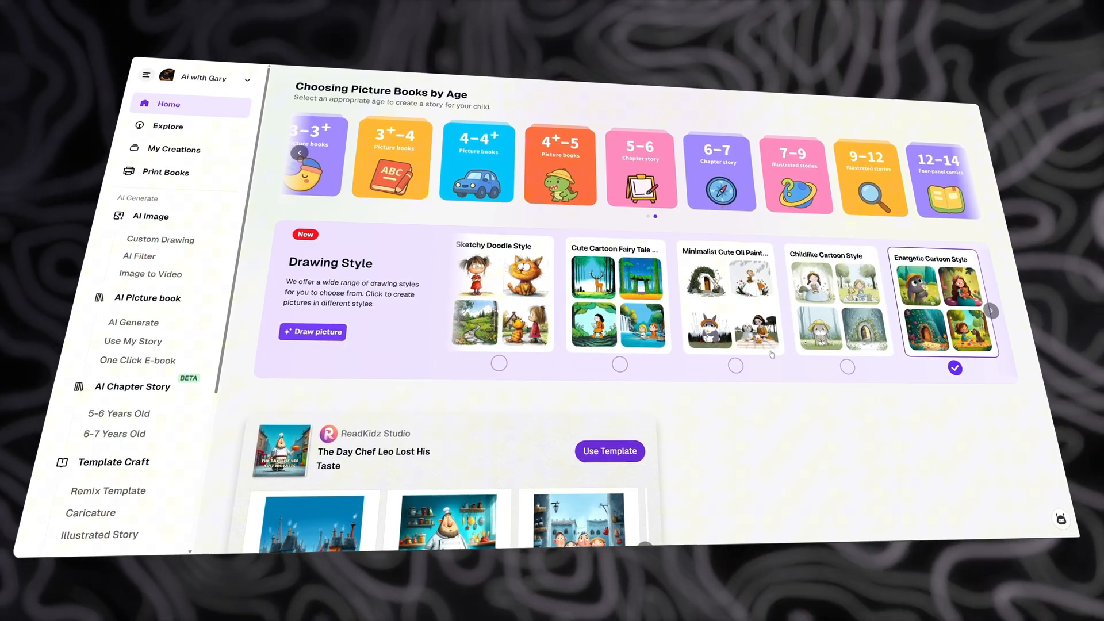
scroll(down, 3)
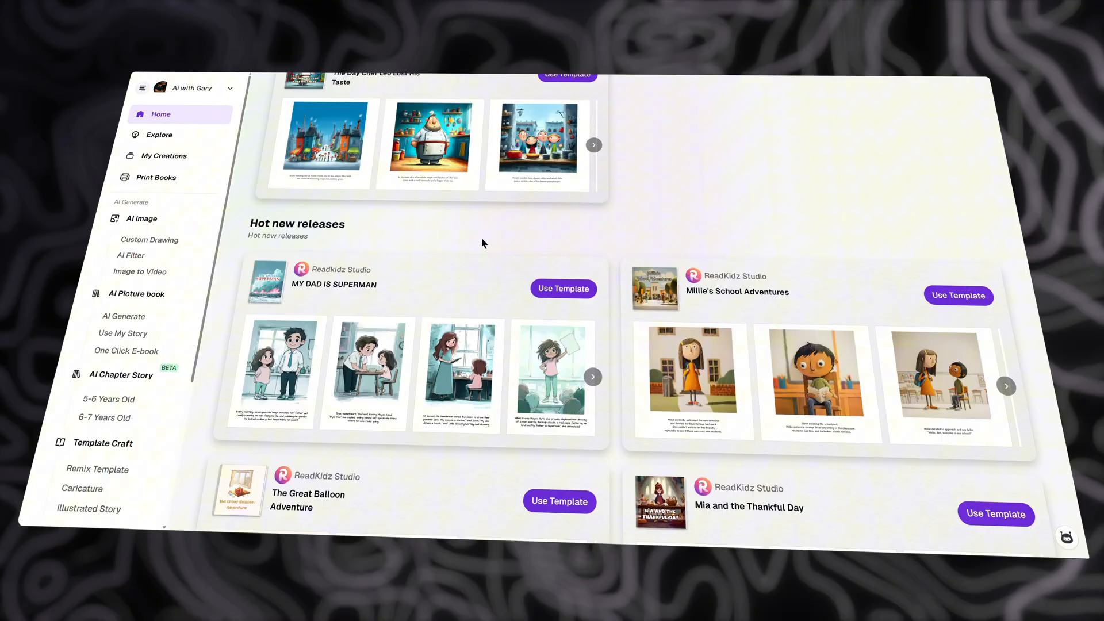
scroll(down, 3)
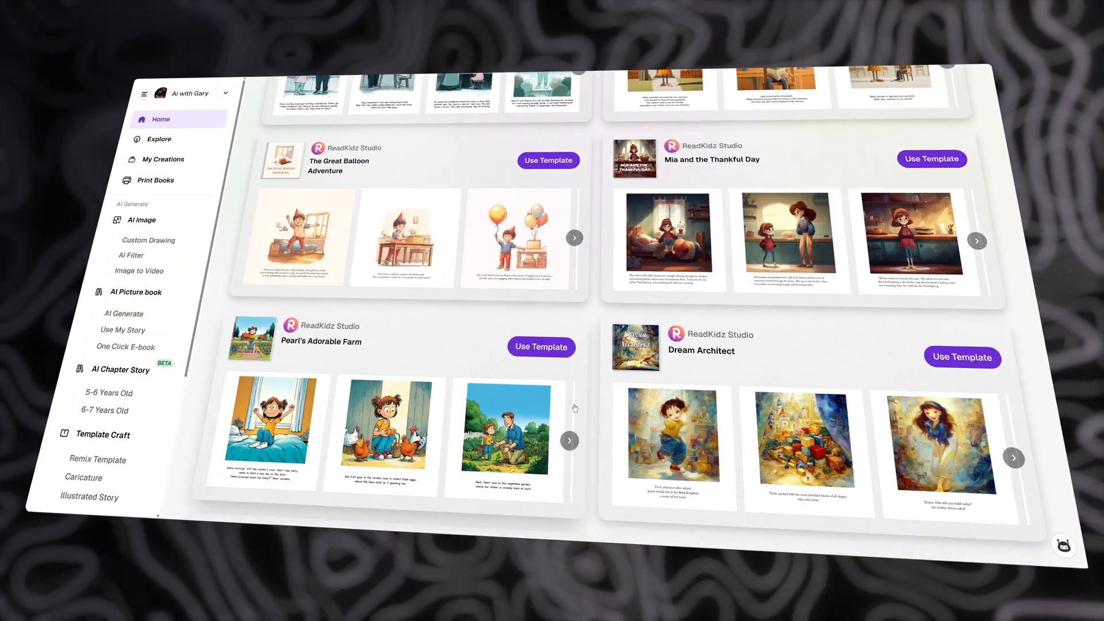
scroll(down, 3)
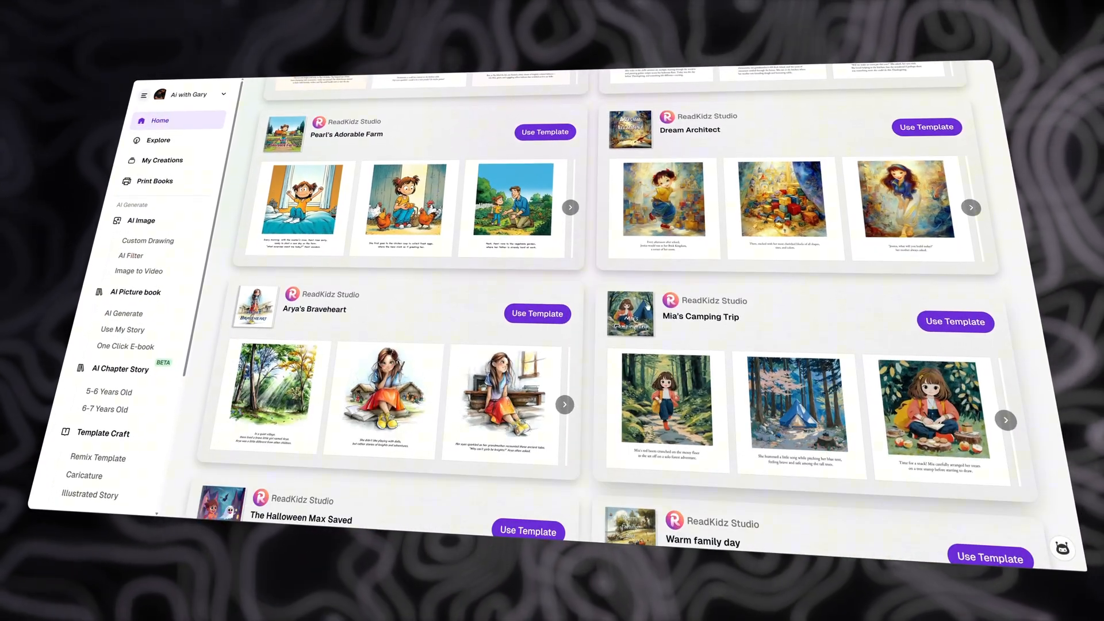
scroll(down, 3)
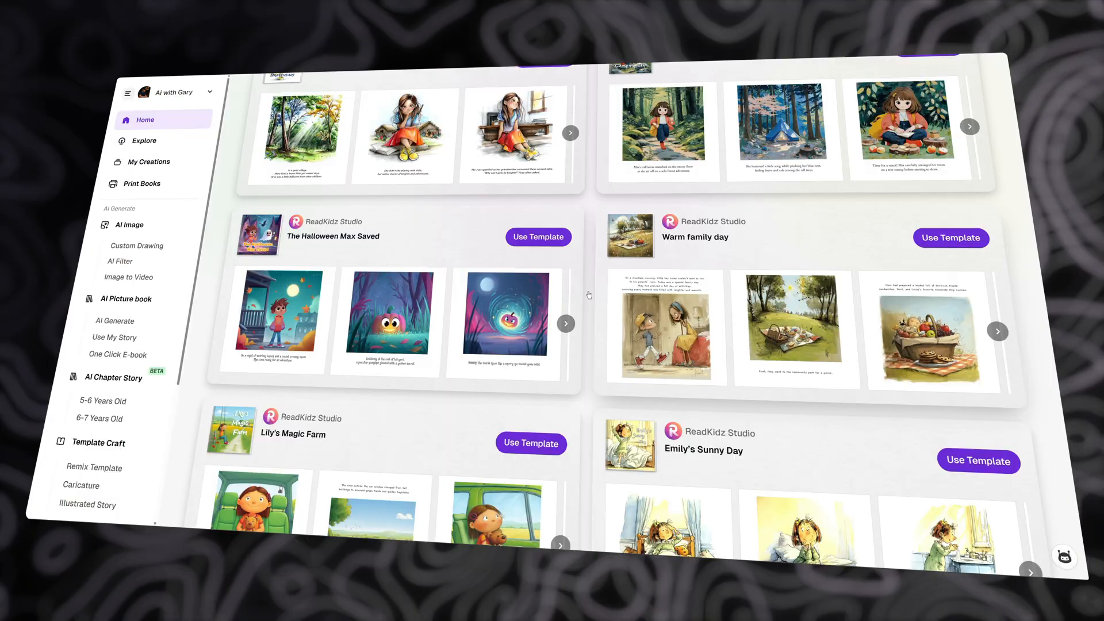
scroll(down, 3)
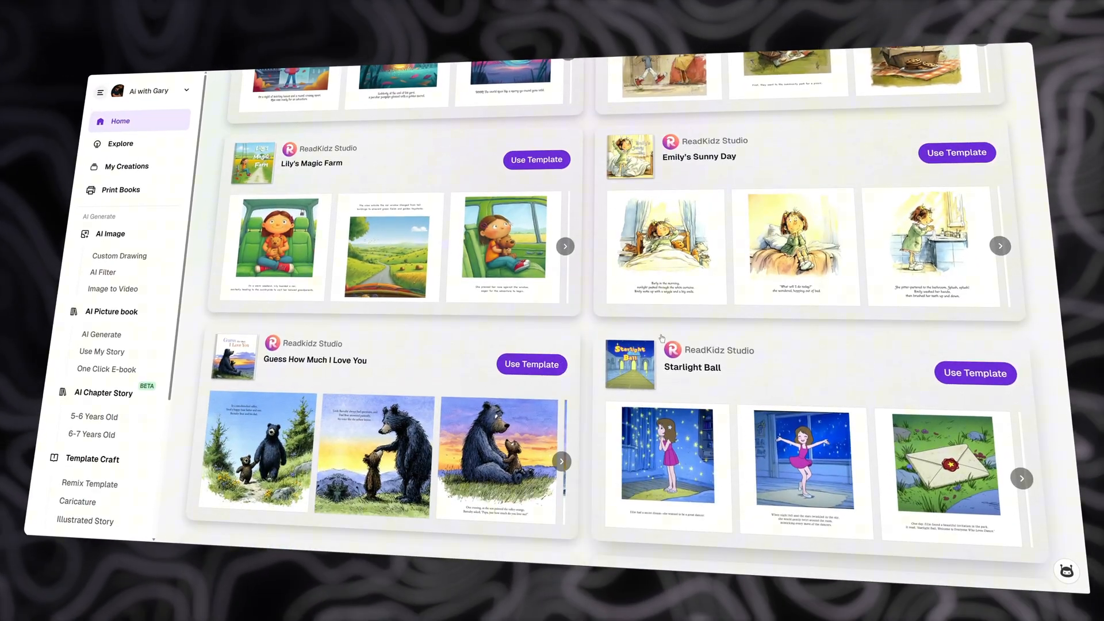
scroll(down, 3)
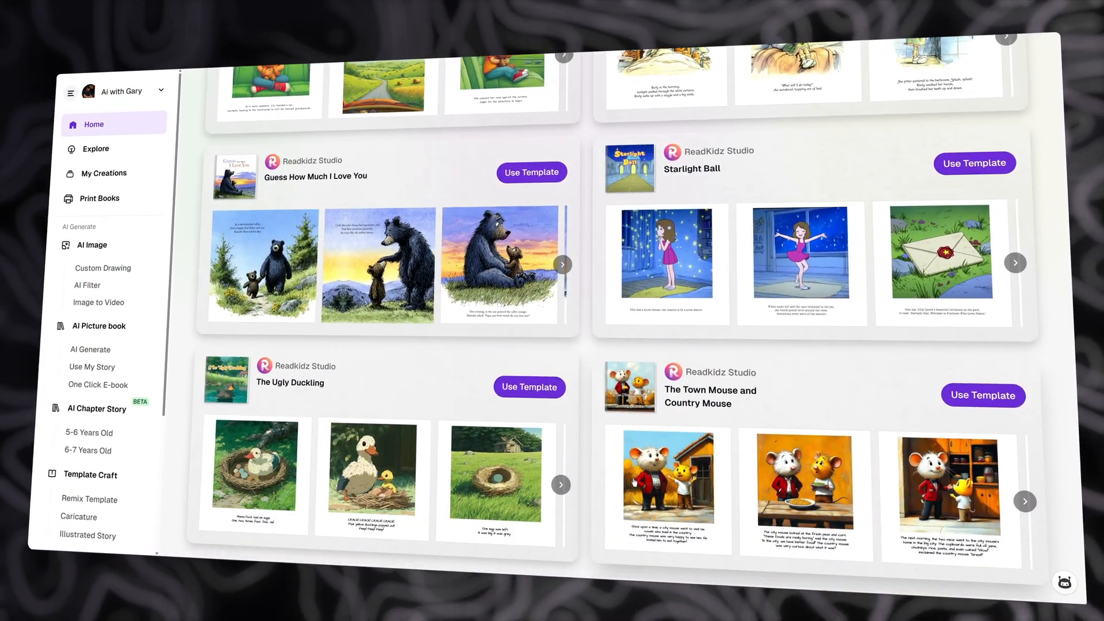
scroll(down, 3)
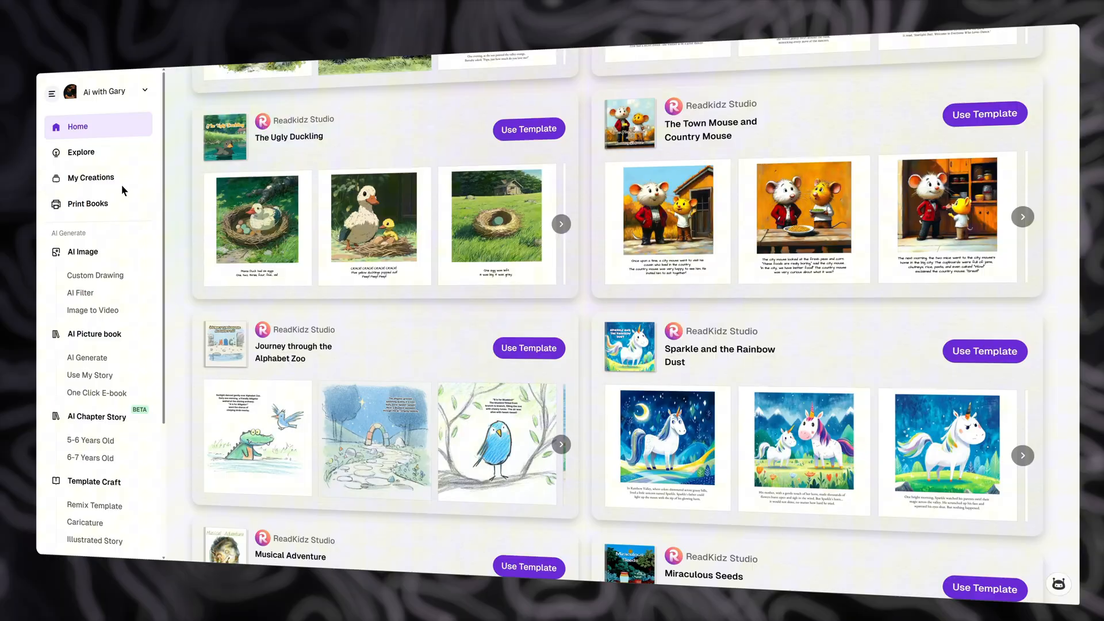
Browse the community Explore images, books and caricatures, then show My Creations.
click(73, 152)
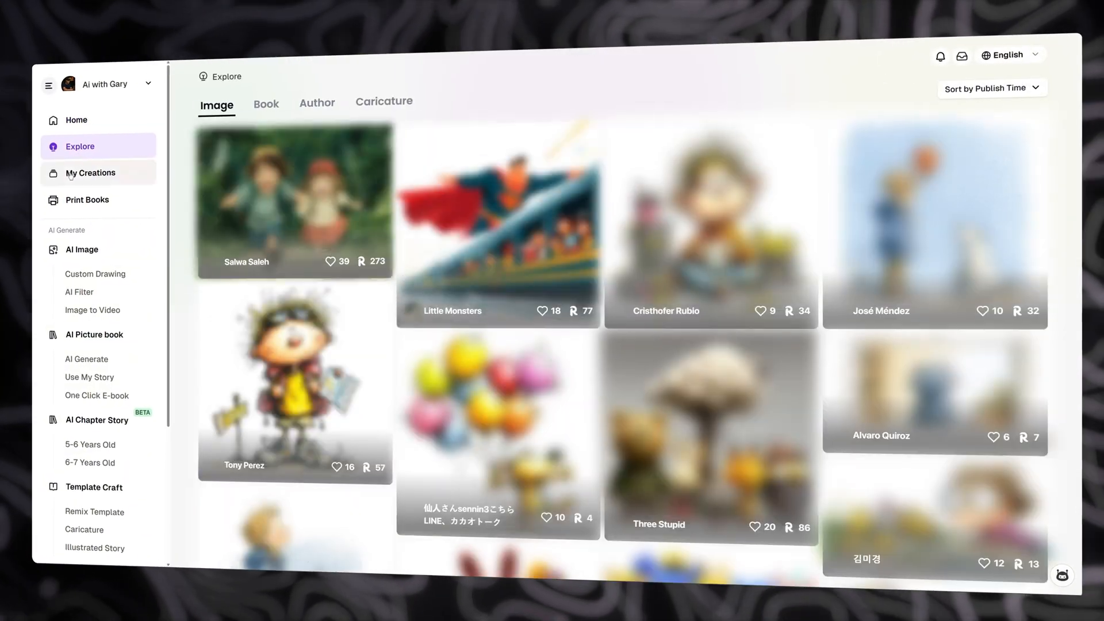
click(280, 99)
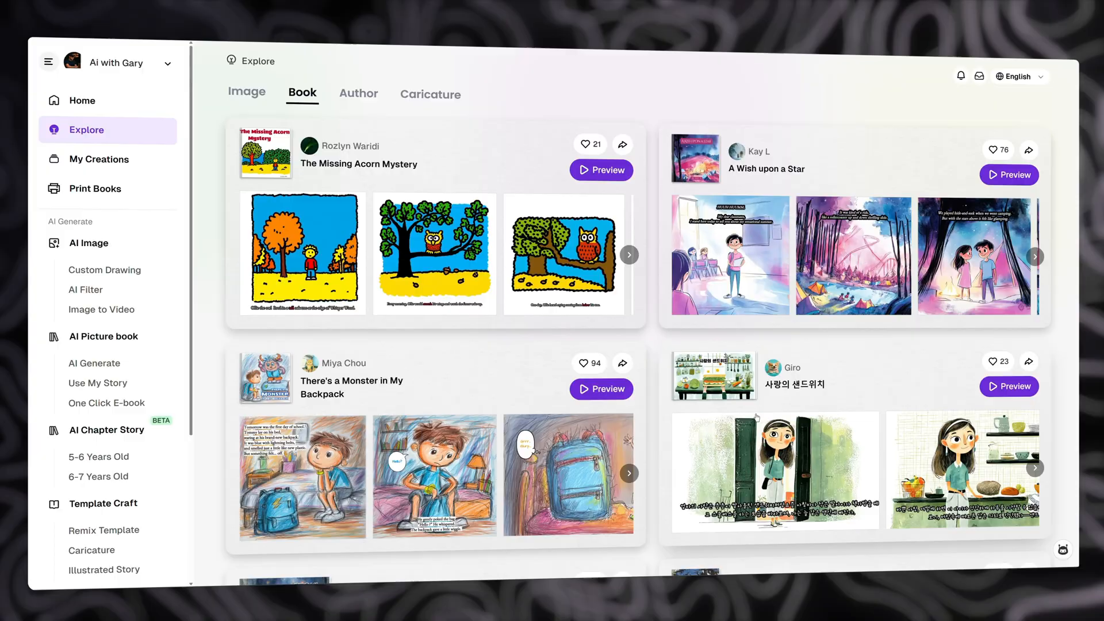
click(430, 93)
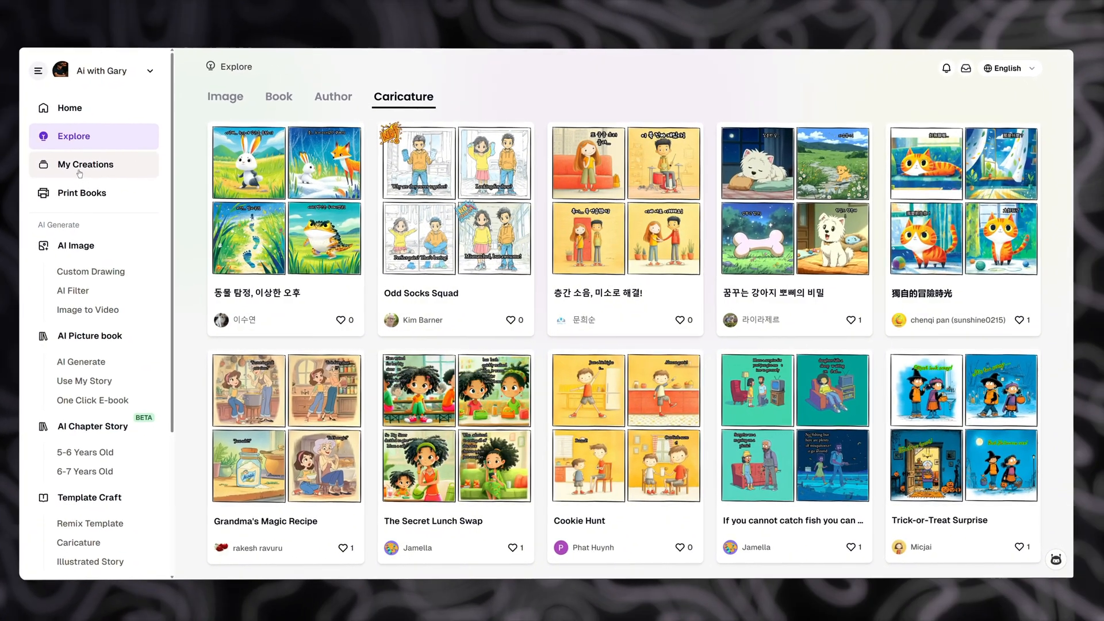
click(85, 164)
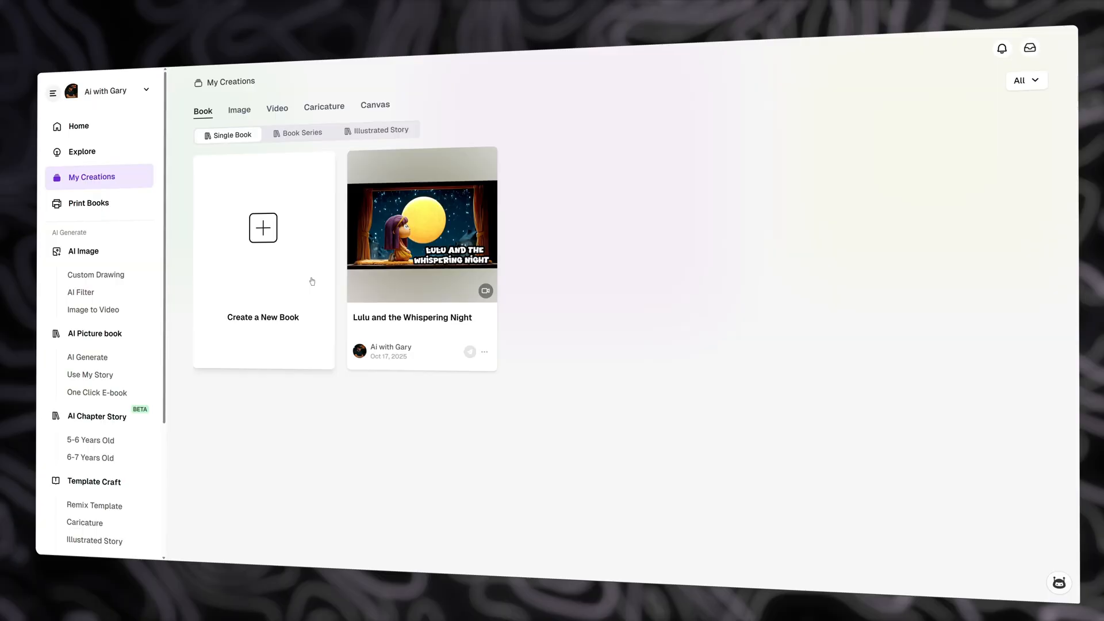
Start a new picture book from the Create a New Book card on My Creations.
click(89, 204)
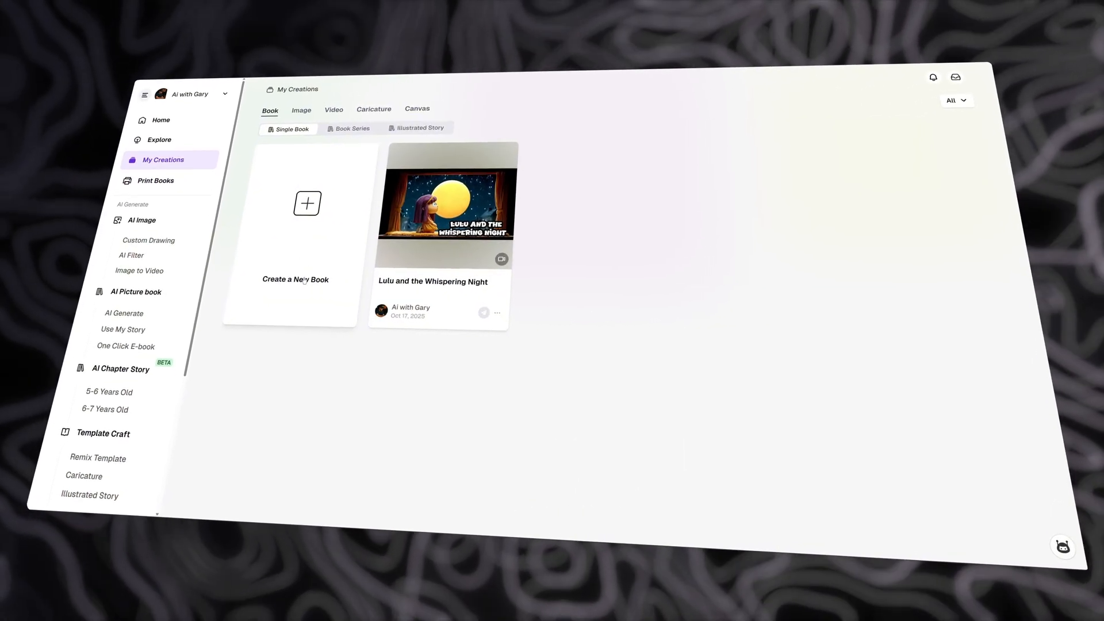
click(307, 203)
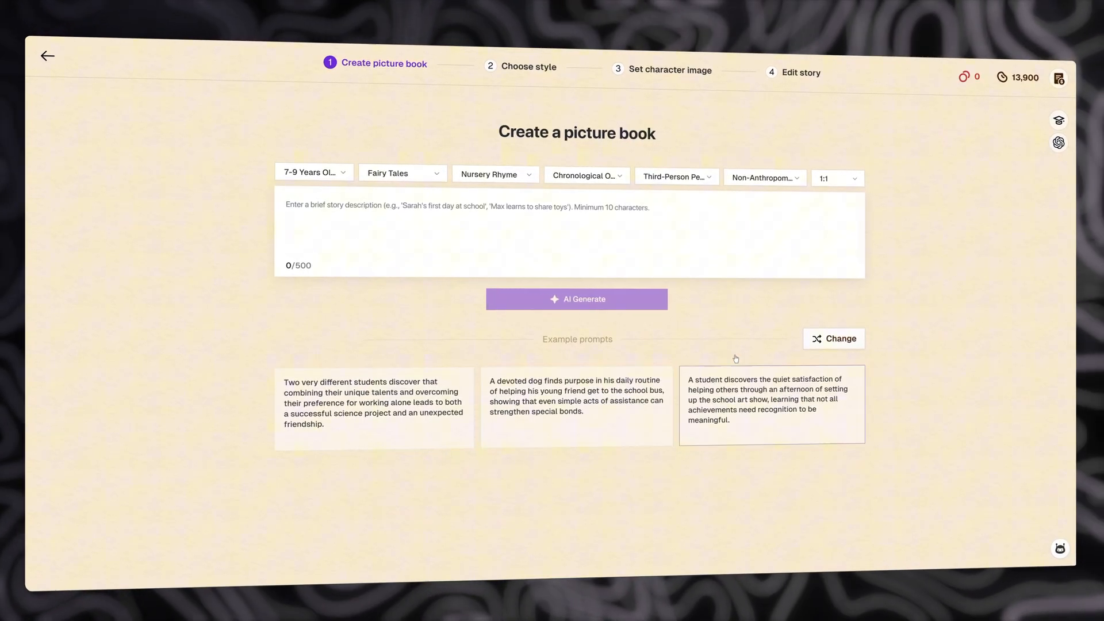
Enter the Halloween pumpkin story description and keep Friendship as the story theme.
click(834, 339)
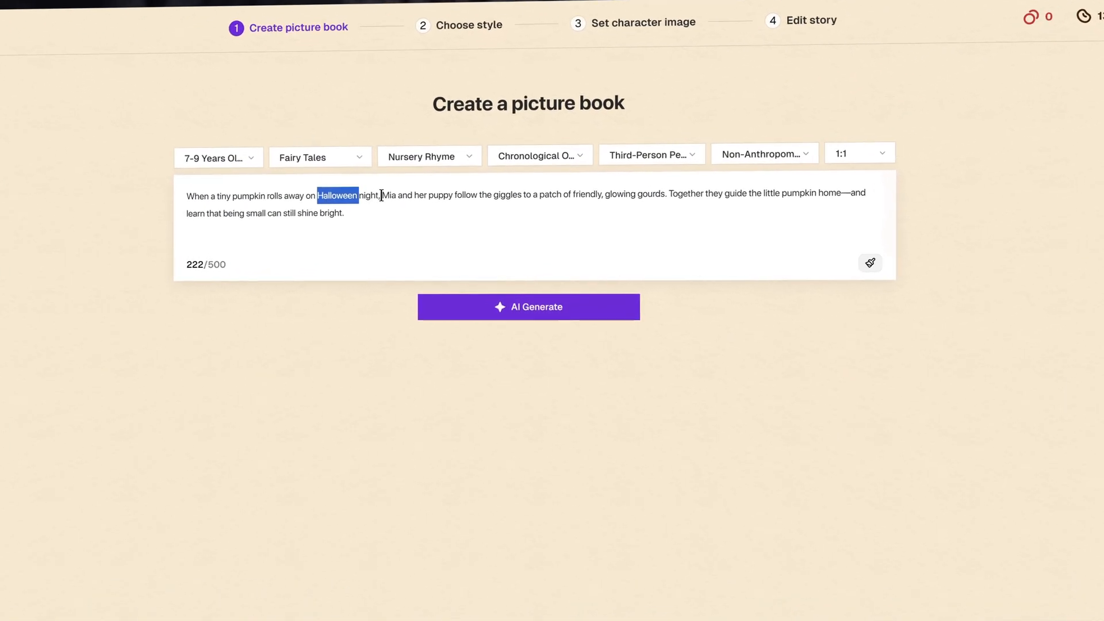
double_click(801, 191)
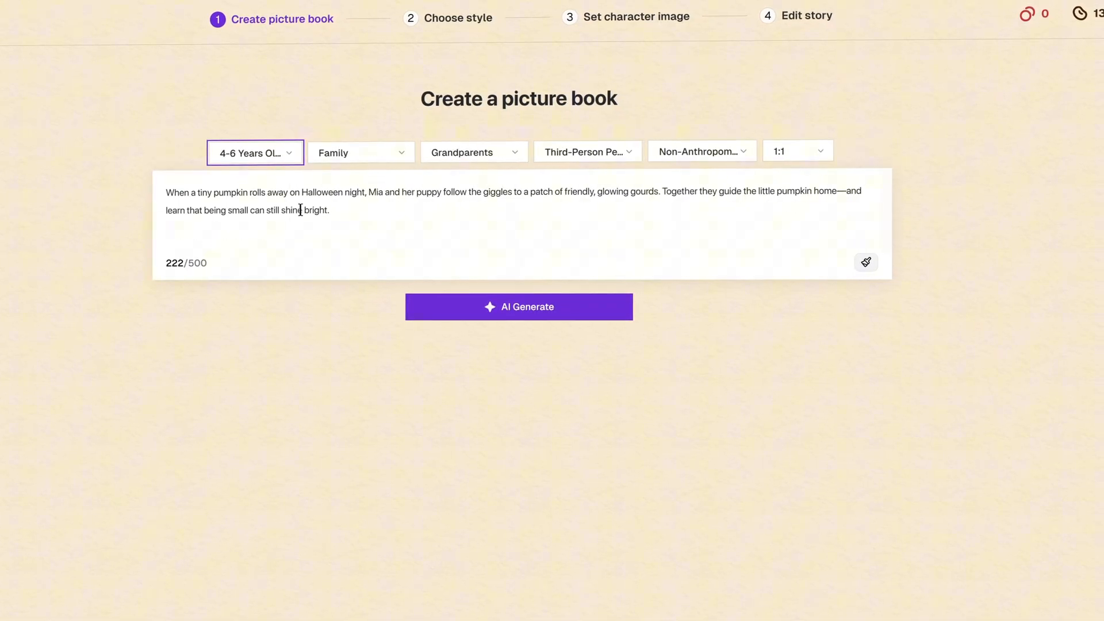
click(361, 152)
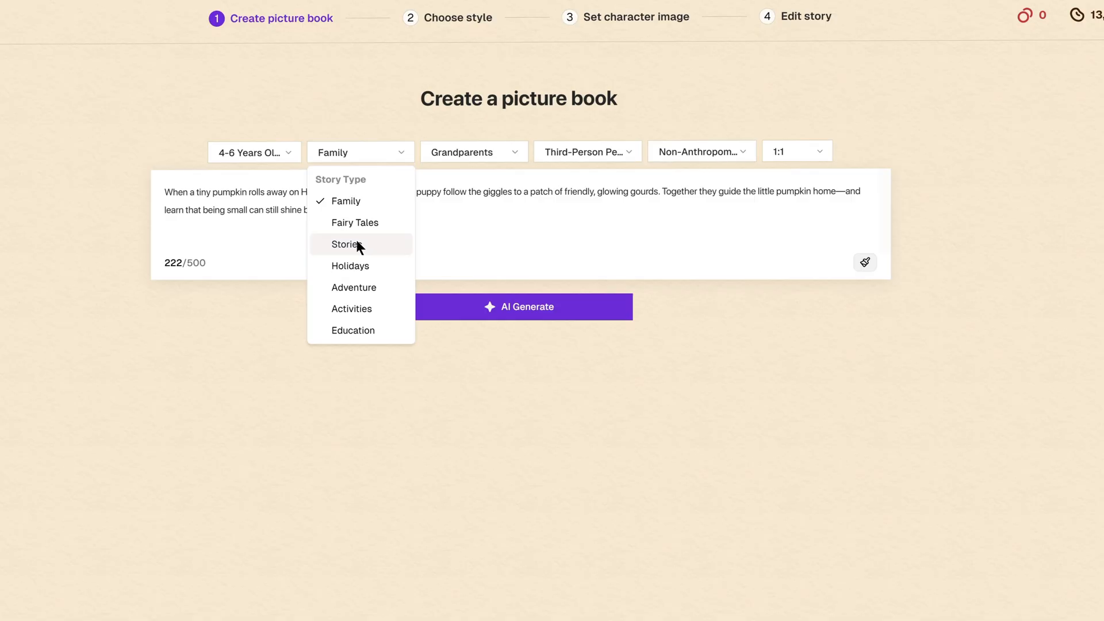
click(346, 244)
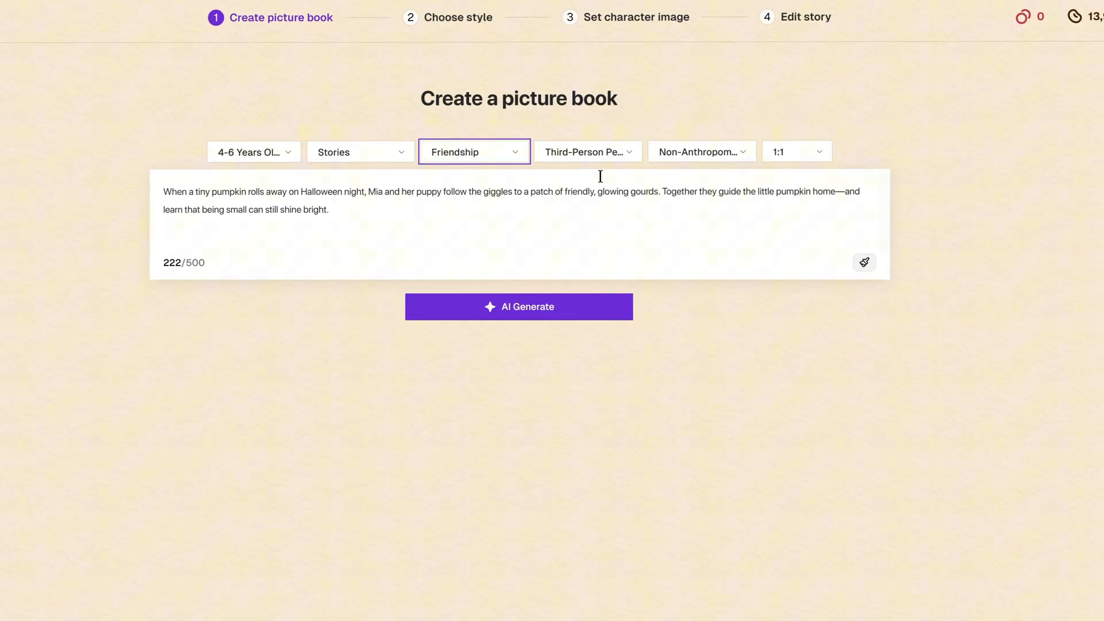
Keep third-person narration and non-anthropomorphic characters, and set the page size to 16:9.
click(588, 151)
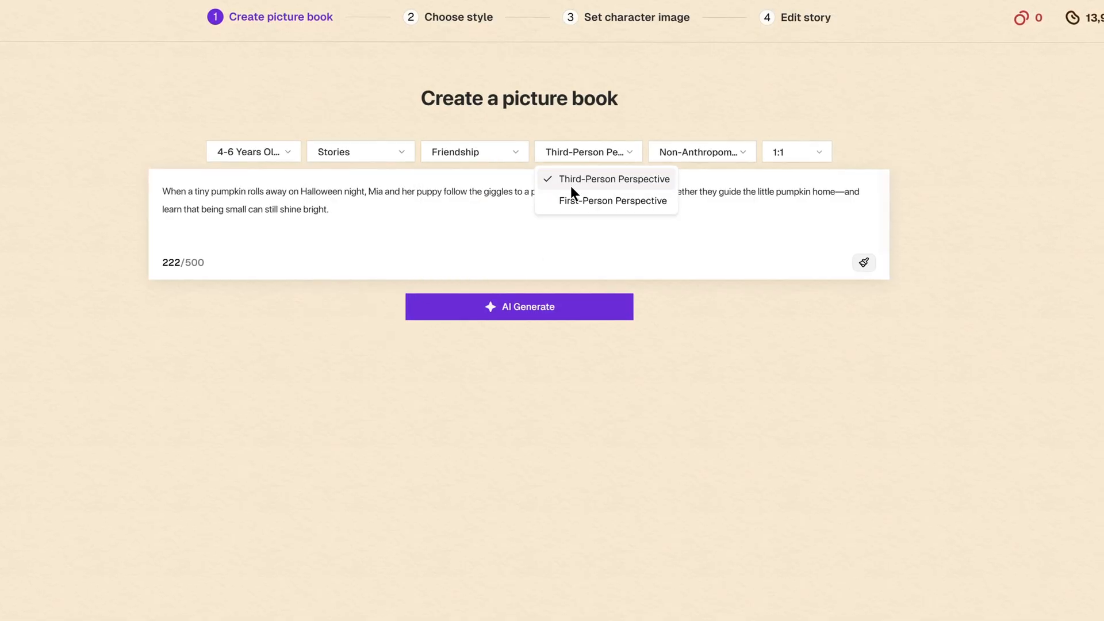
click(614, 179)
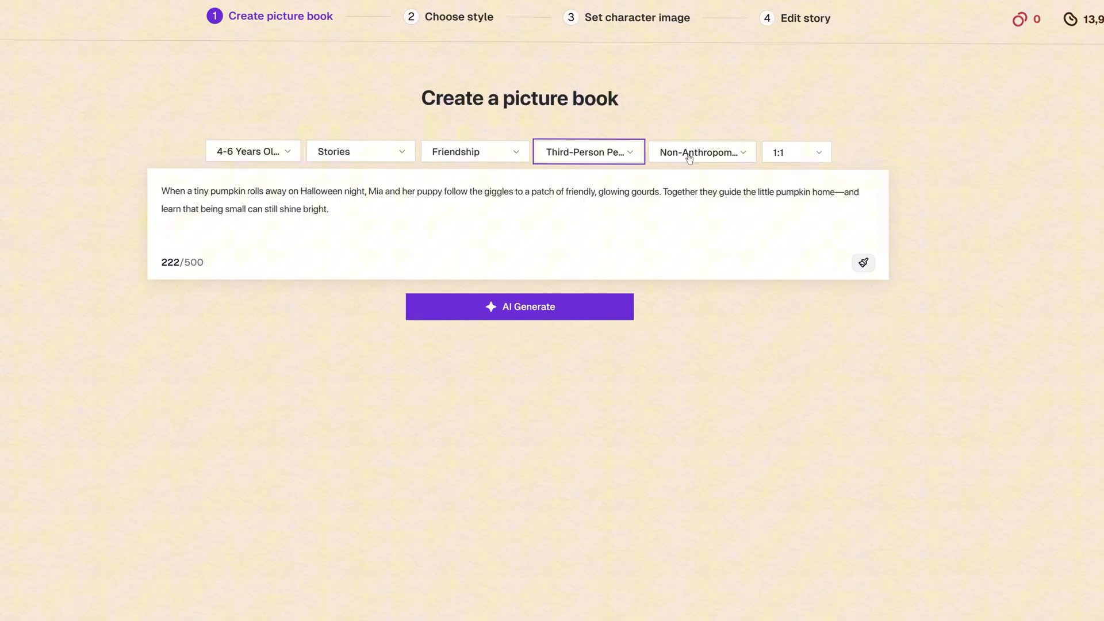
click(701, 152)
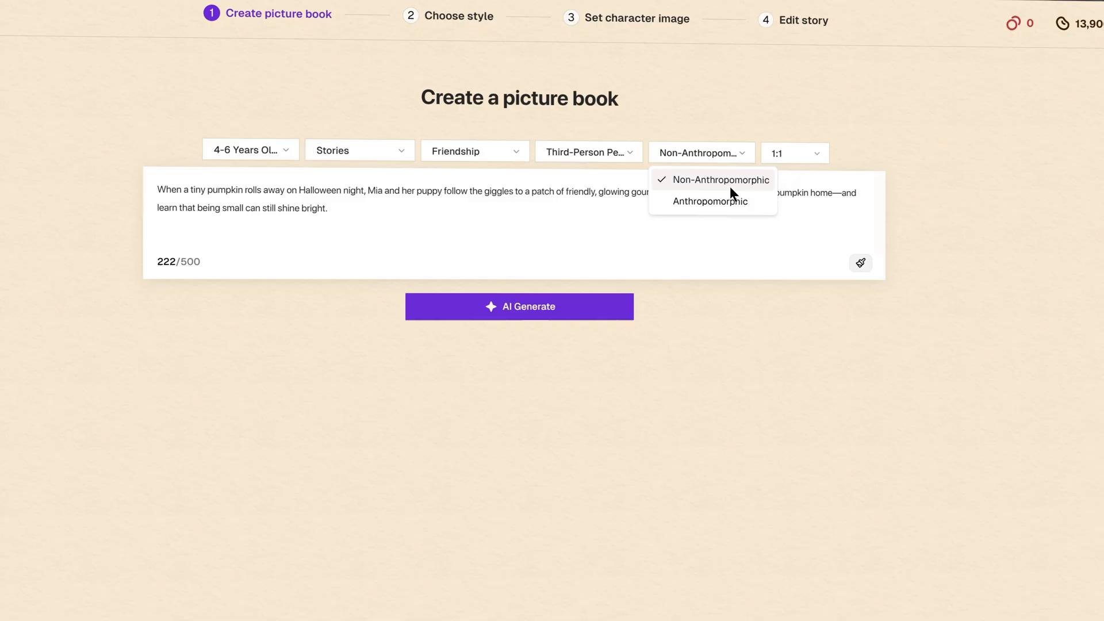
click(795, 153)
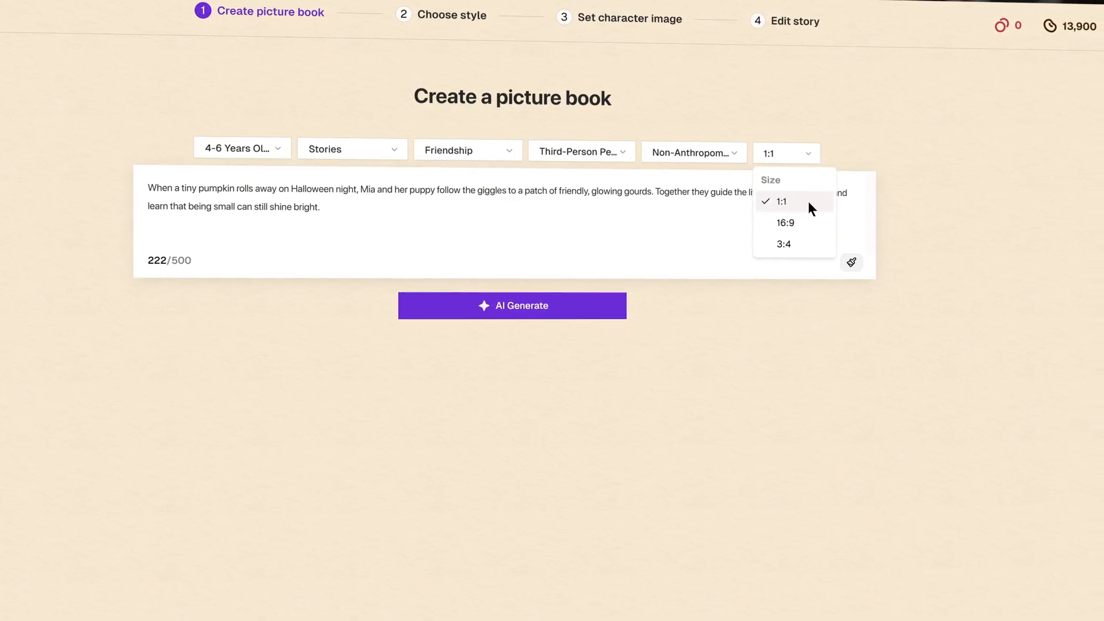
click(785, 222)
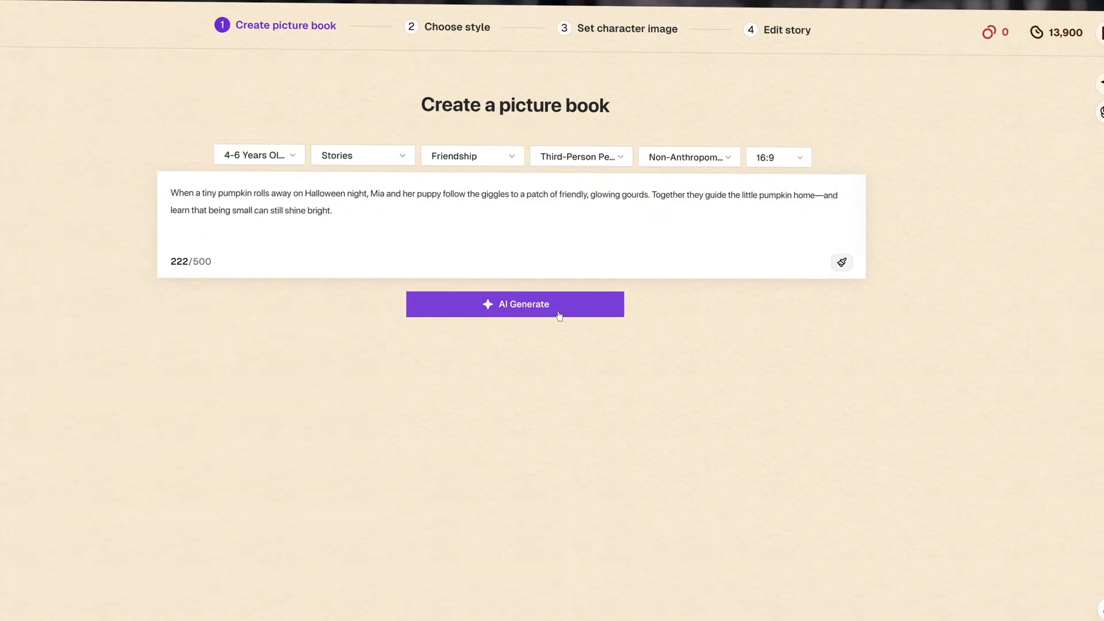
AI-generate the full pumpkin story and extract its roles to reach the style step.
click(515, 304)
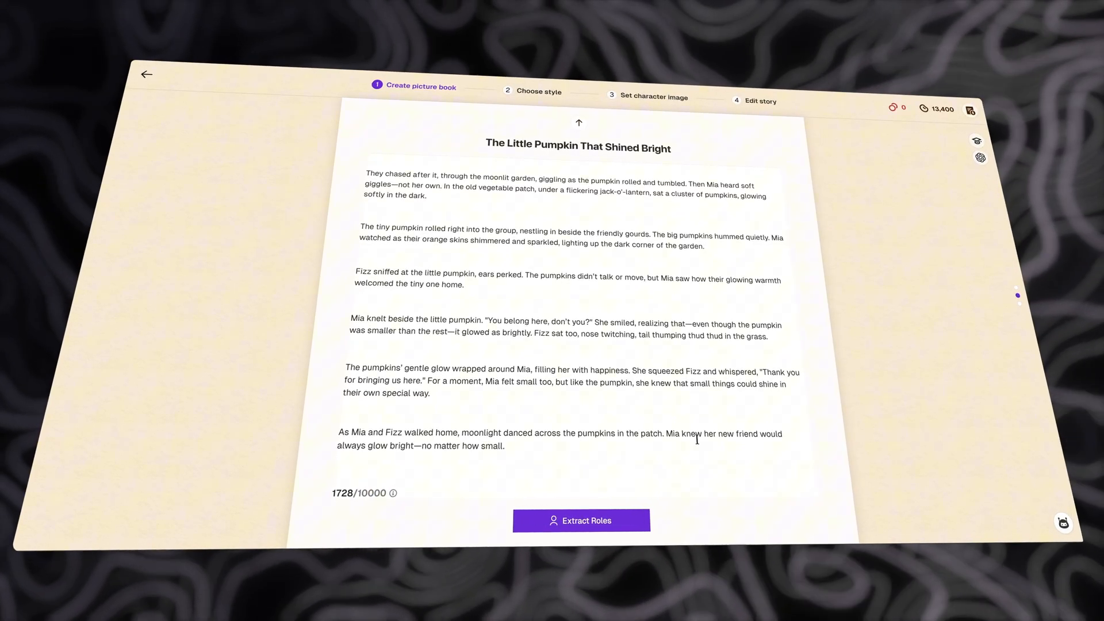
click(581, 521)
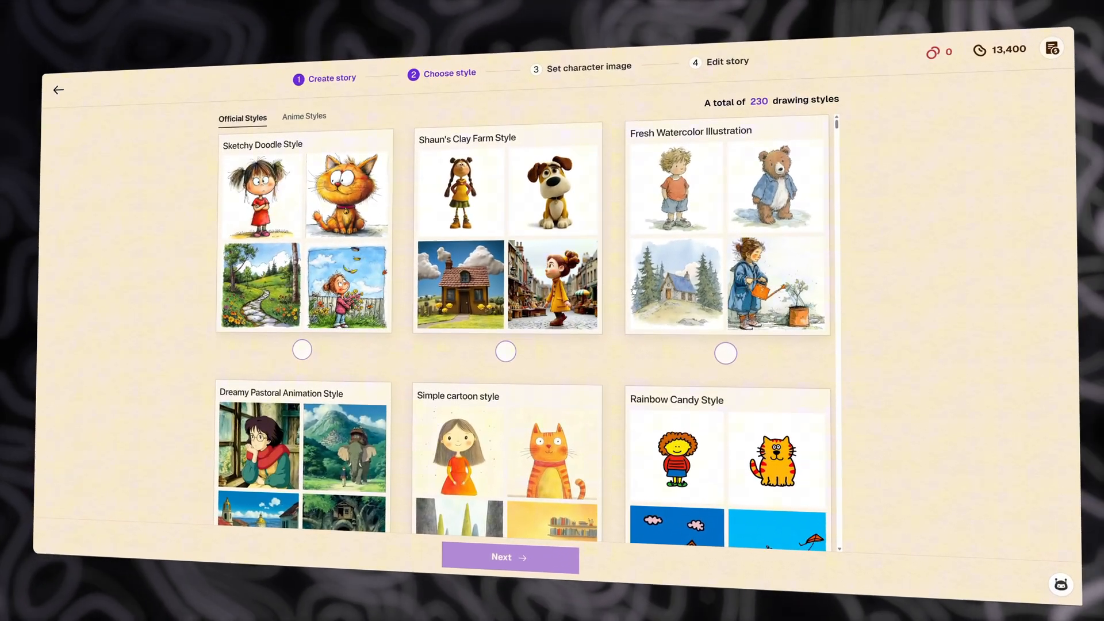
Choose Shaun's Clay Farm Style and advance to the character image step.
scroll(down, 3)
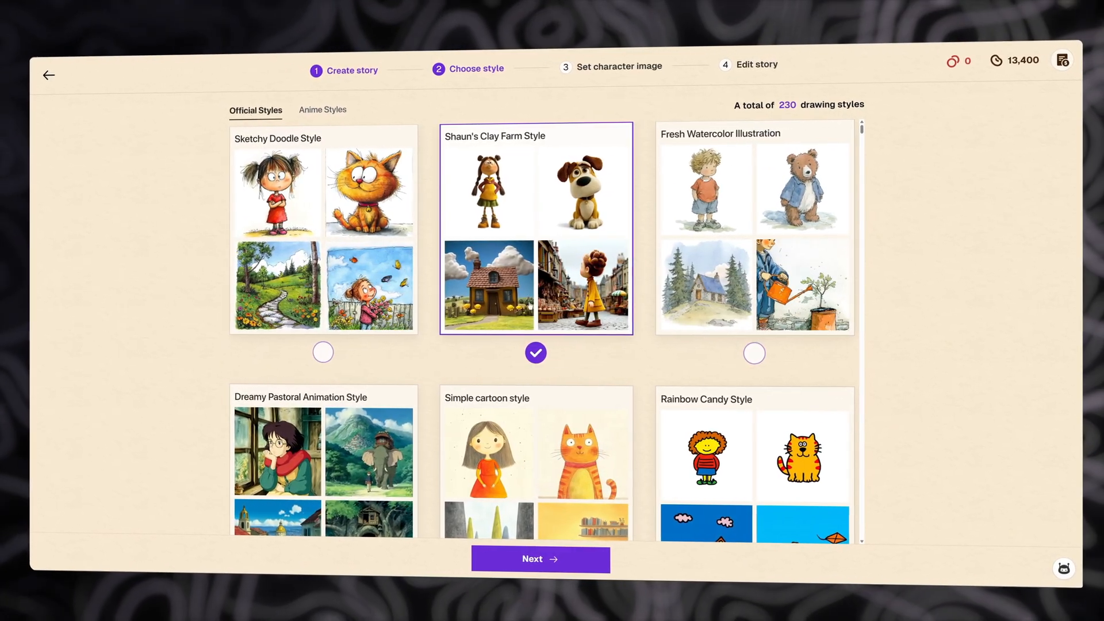
click(541, 560)
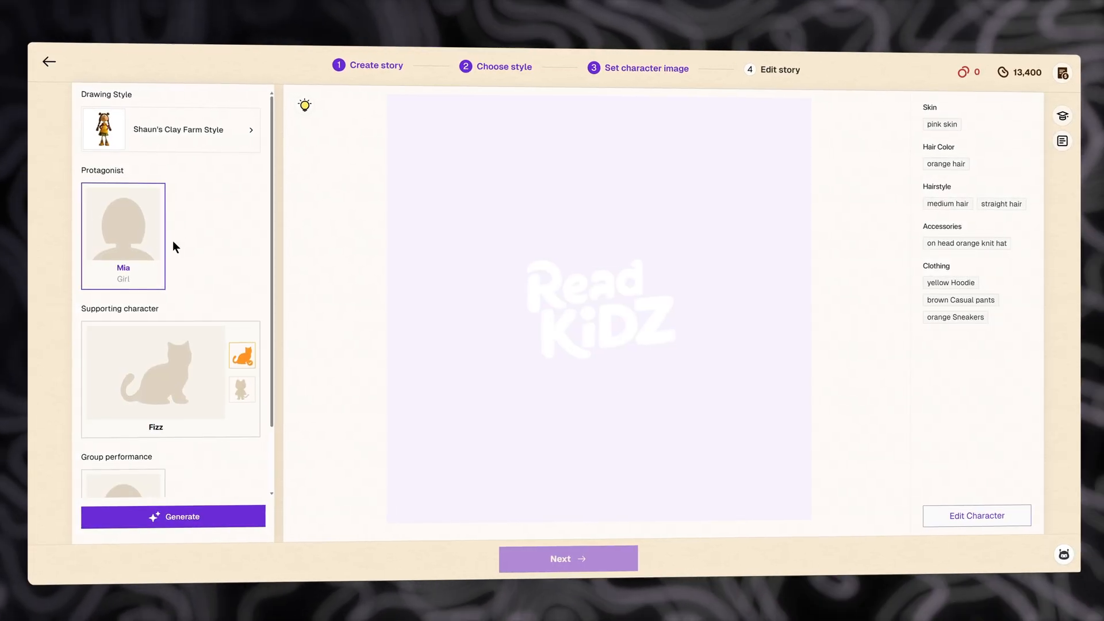
click(976, 515)
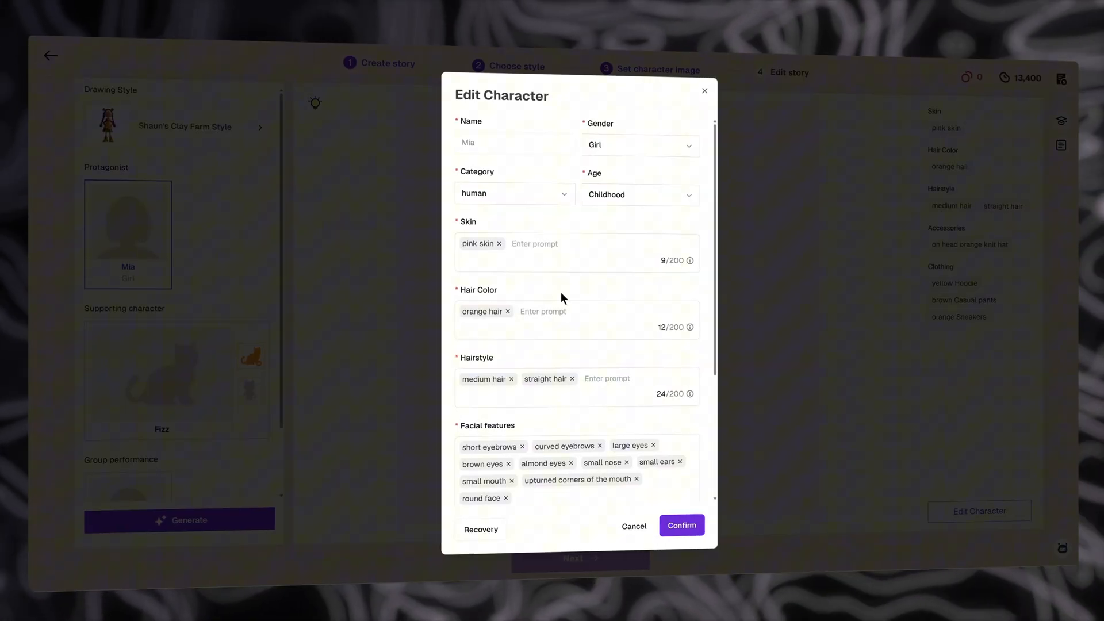
click(682, 525)
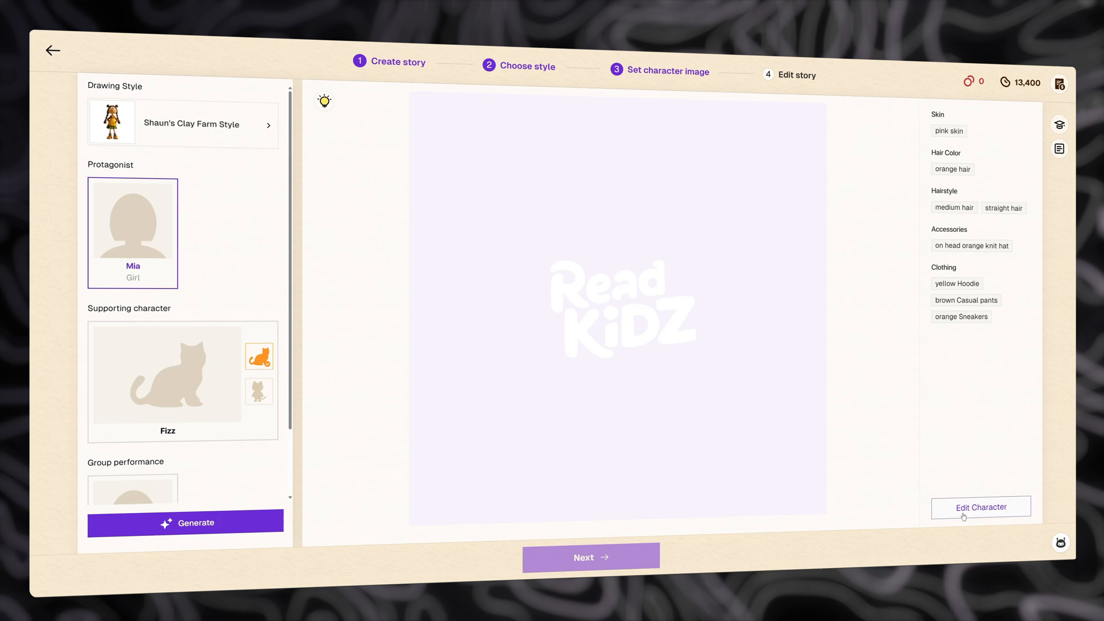
click(981, 507)
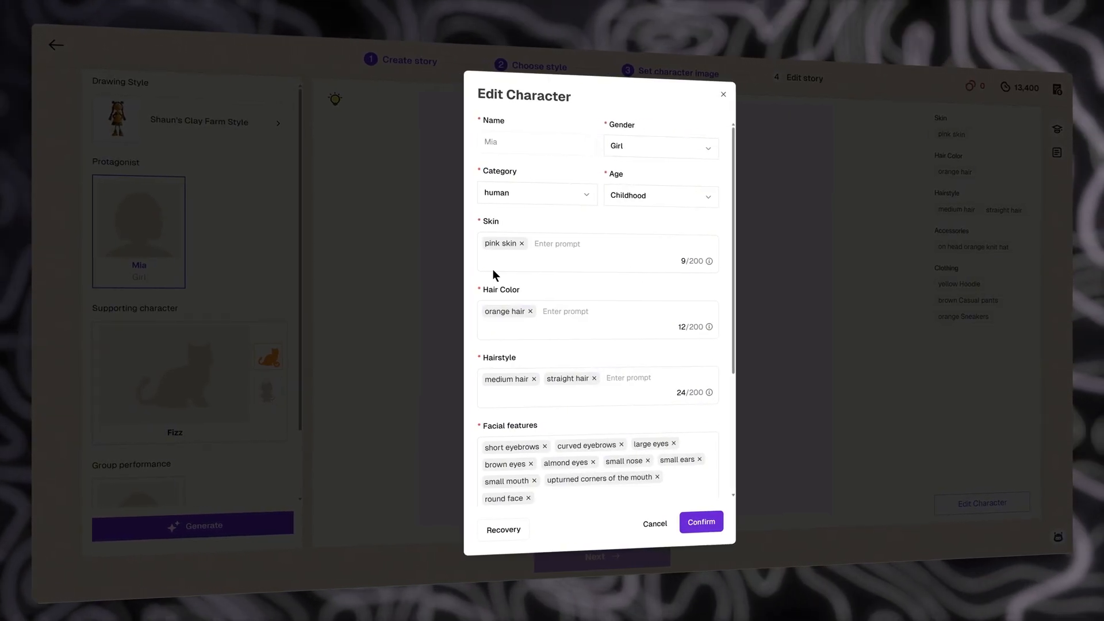
scroll(down, 3)
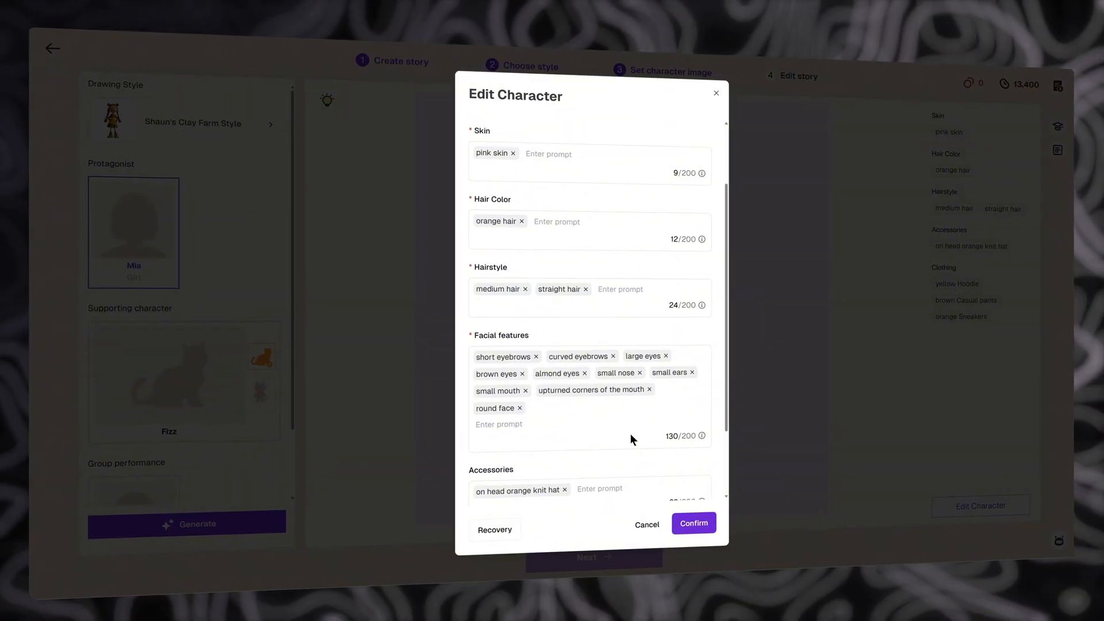
scroll(down, 3)
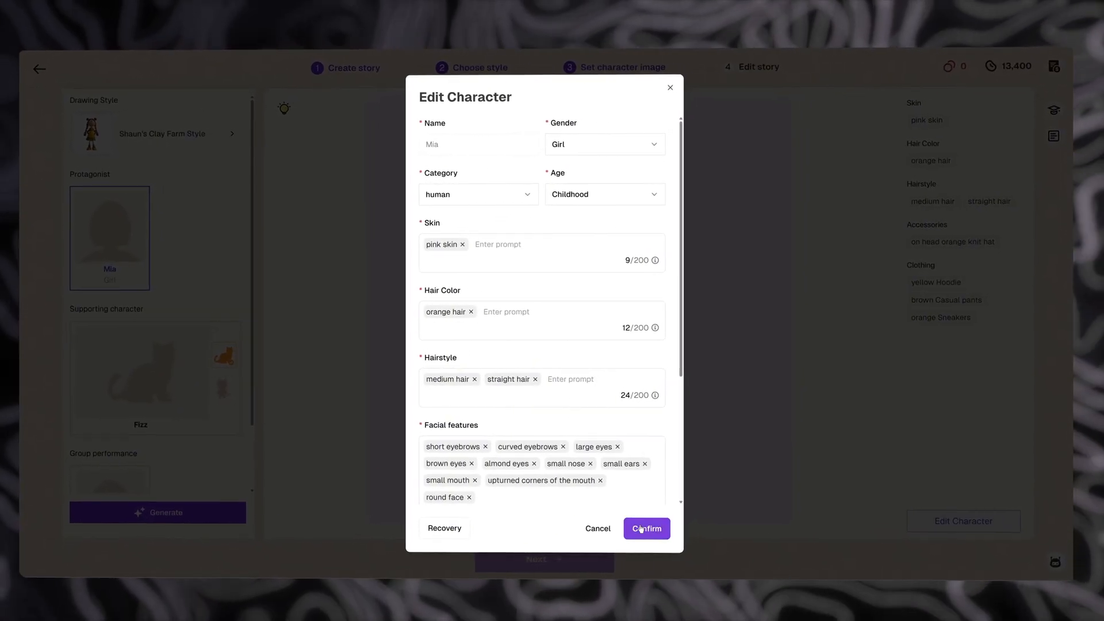
click(646, 529)
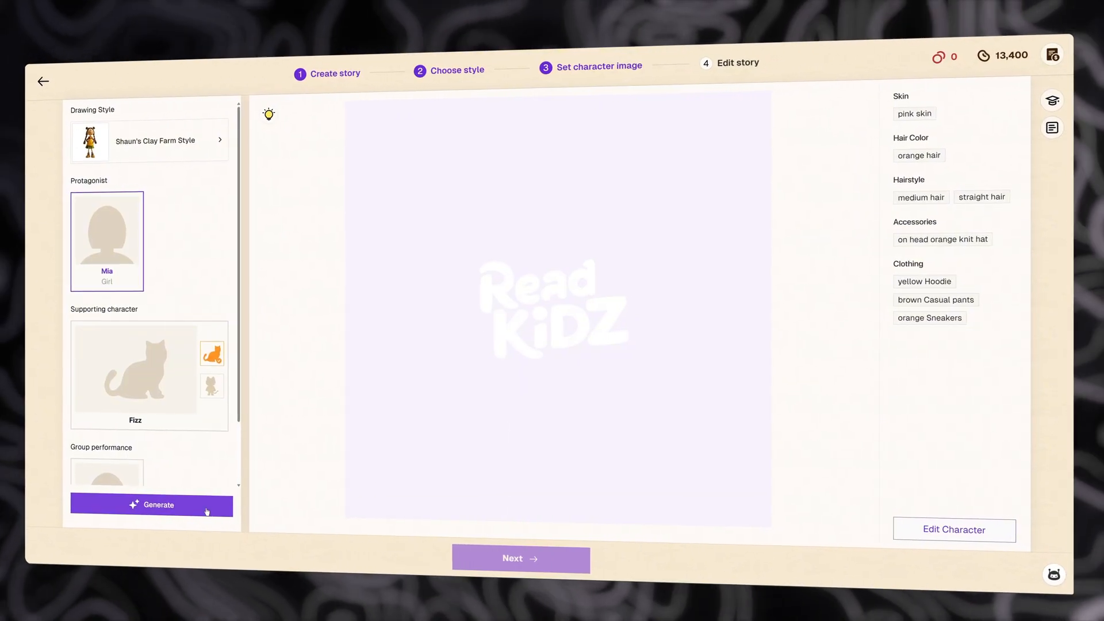
Generate Mia's clay portrait in orange knit hat and yellow hoodie, then bring up Fizz's details.
click(152, 504)
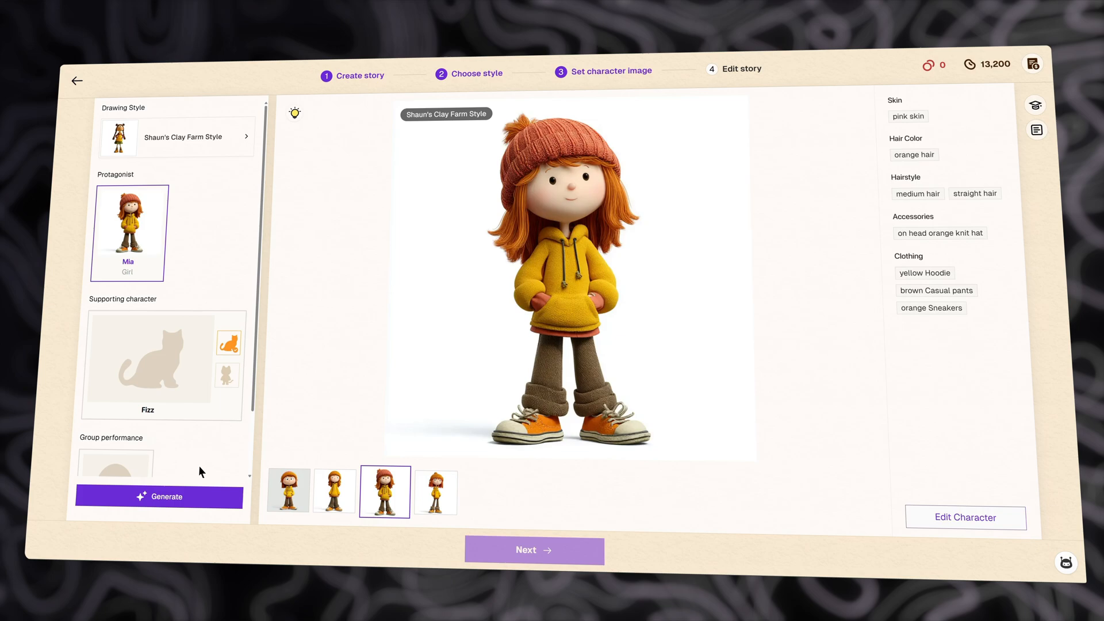
click(148, 362)
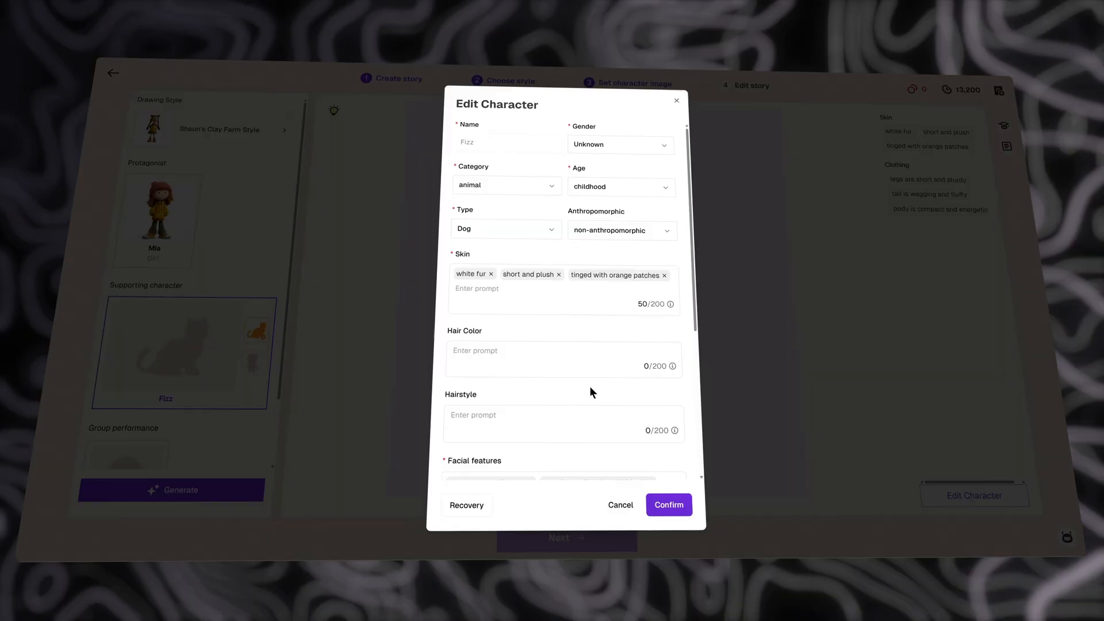
Add a 'cute witch hat' accessory to Fizz the dog and confirm the character.
scroll(down, 3)
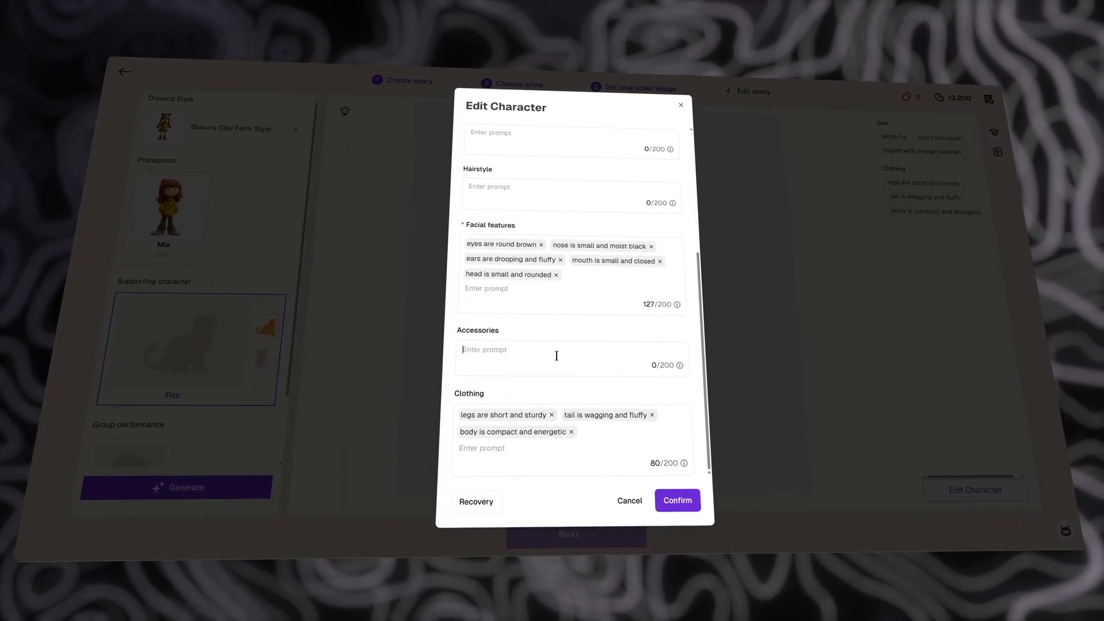
text(cute witch hat)
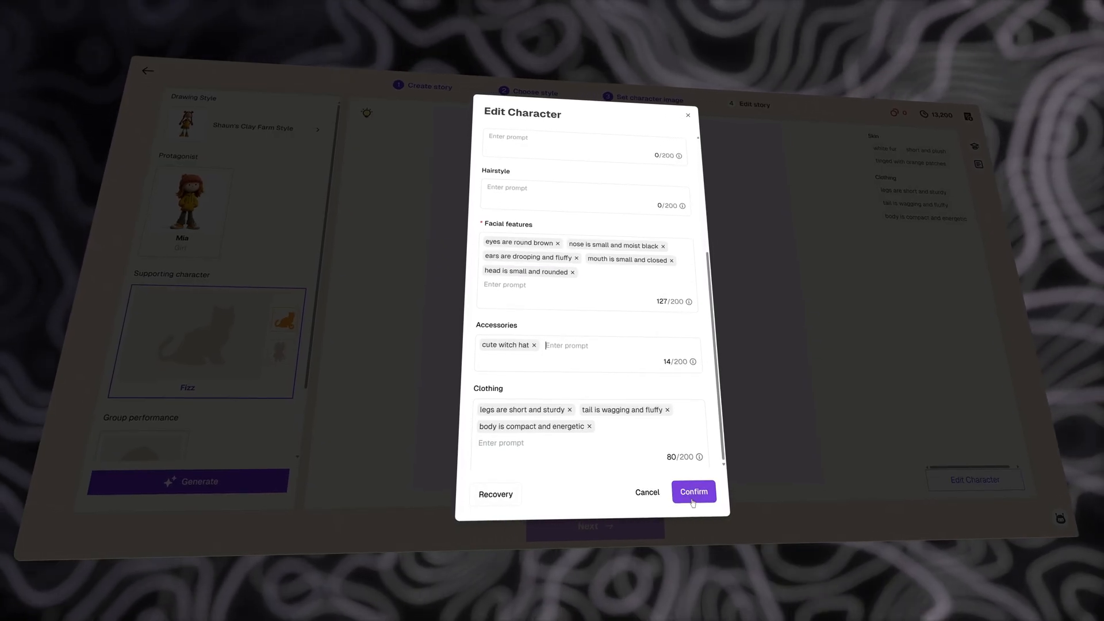
click(693, 492)
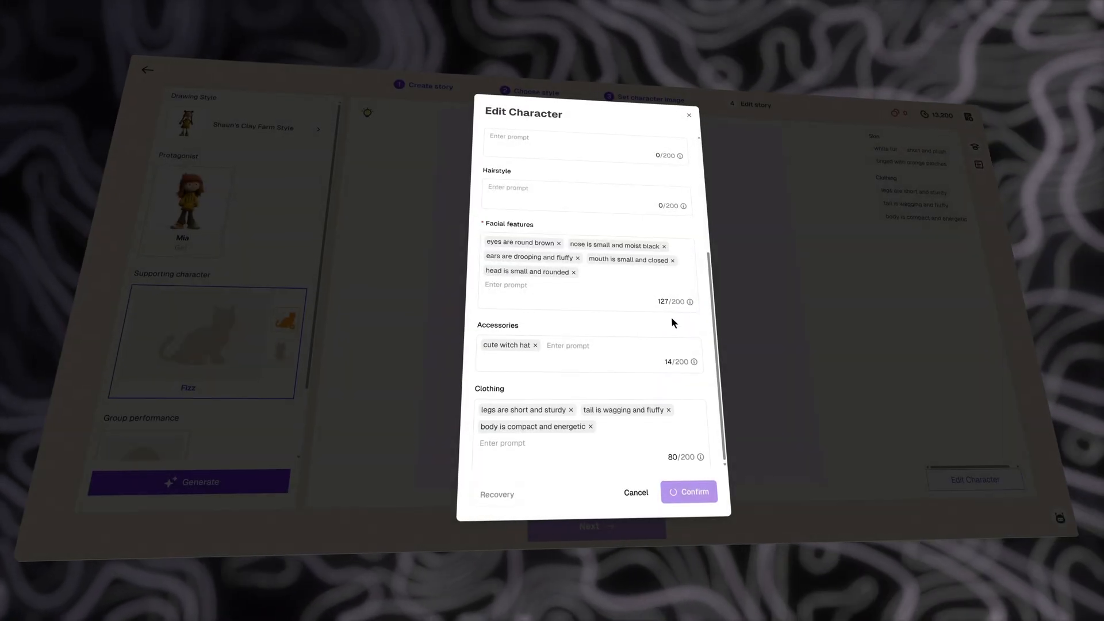
click(689, 492)
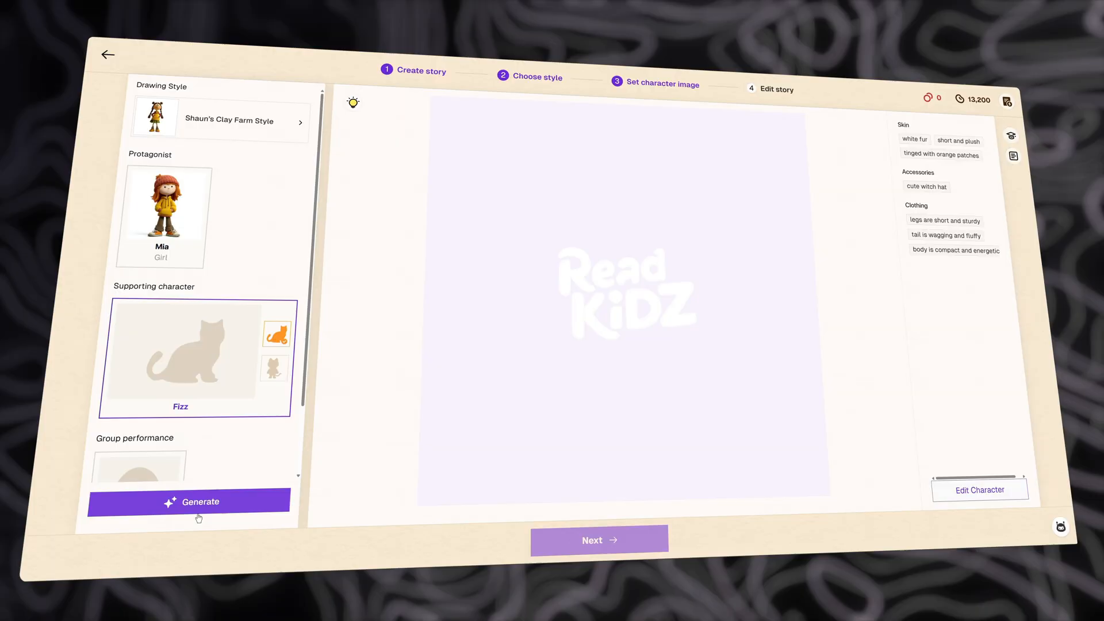
Generate clay portraits of Fizz in a witch hat and of Grandma Lily.
click(190, 502)
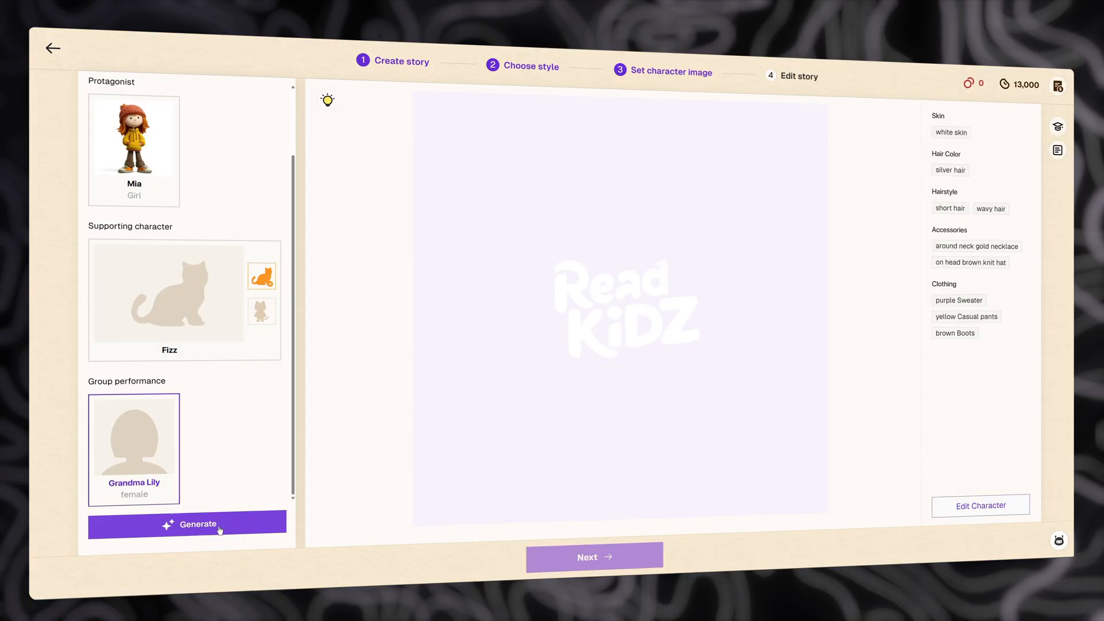
click(197, 524)
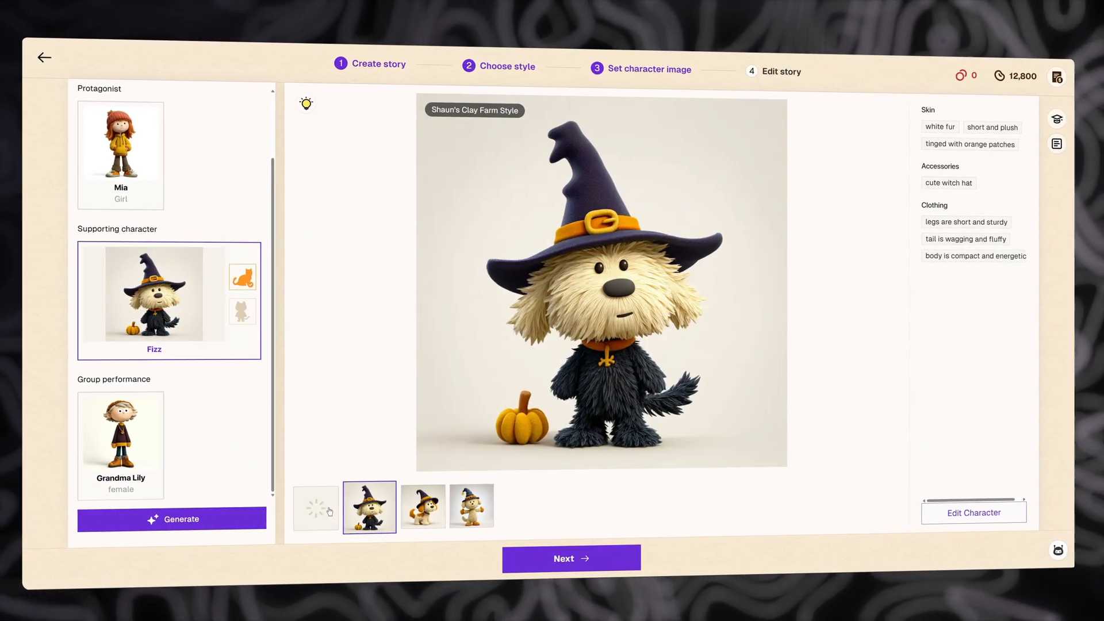
click(315, 507)
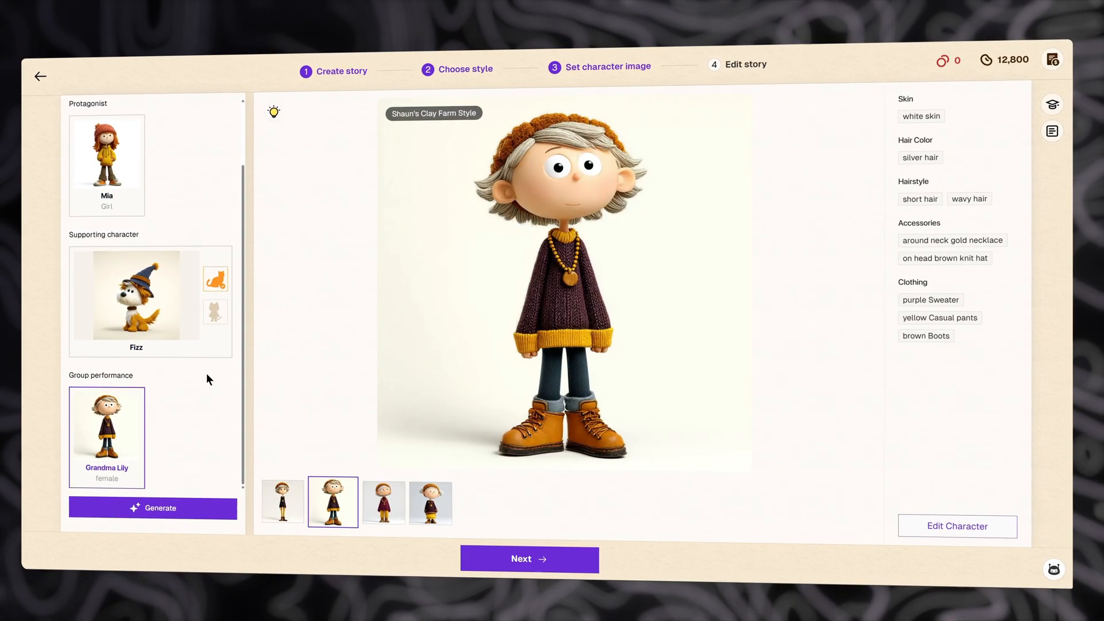
Settle on Grandma Lily's fourth portrait and move on to the storyboard.
click(384, 502)
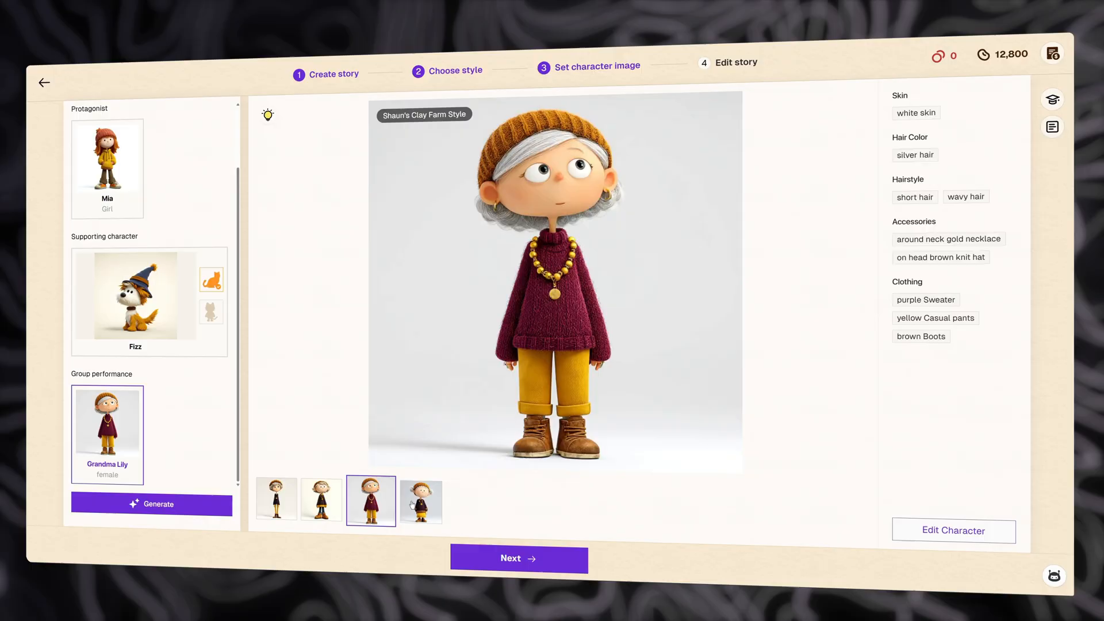
click(421, 502)
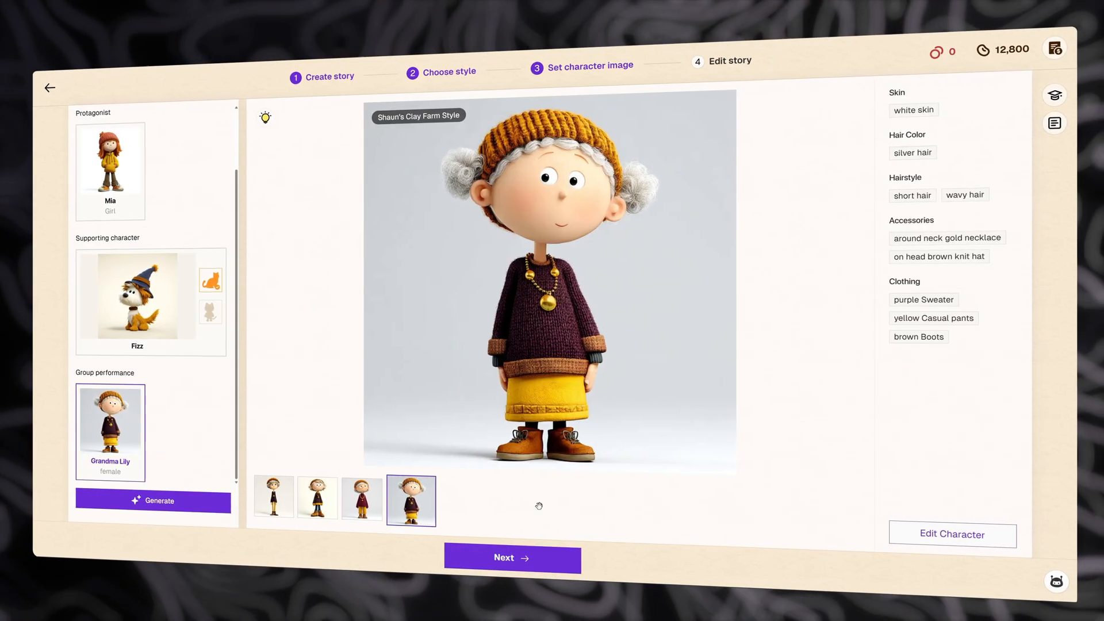
click(511, 558)
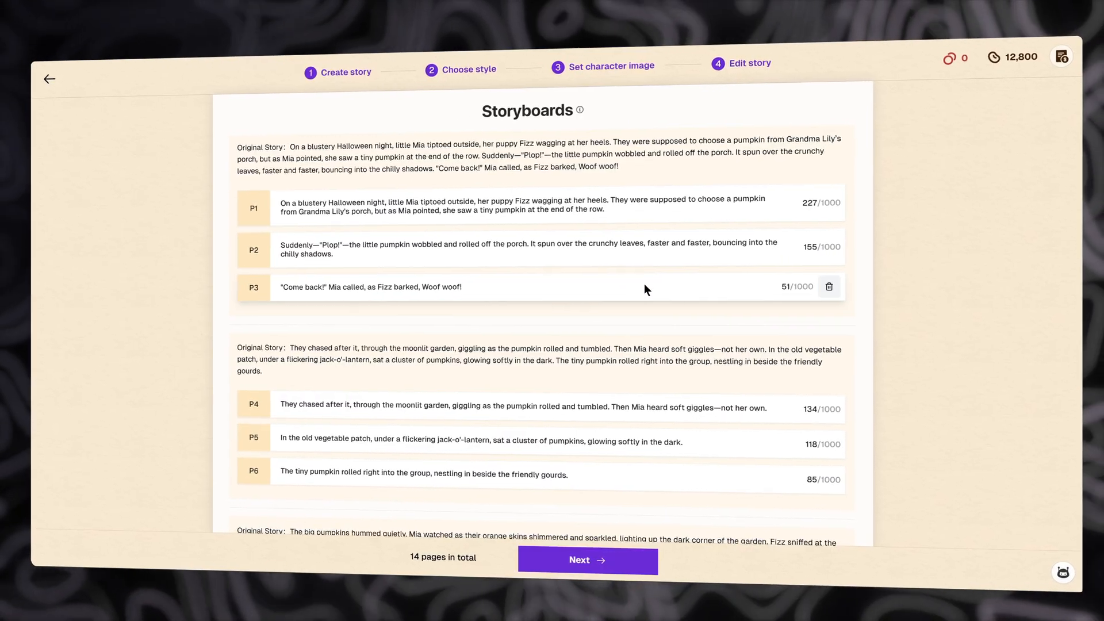
Review the 14-page storyboard list and proceed to the book's page editor.
scroll(down, 3)
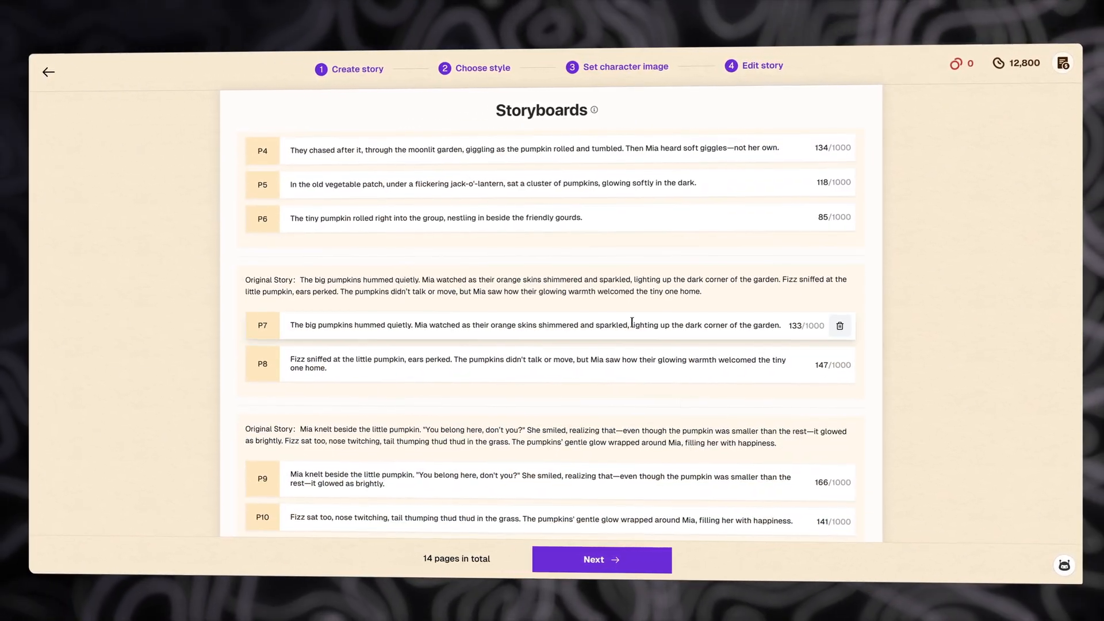
scroll(down, 3)
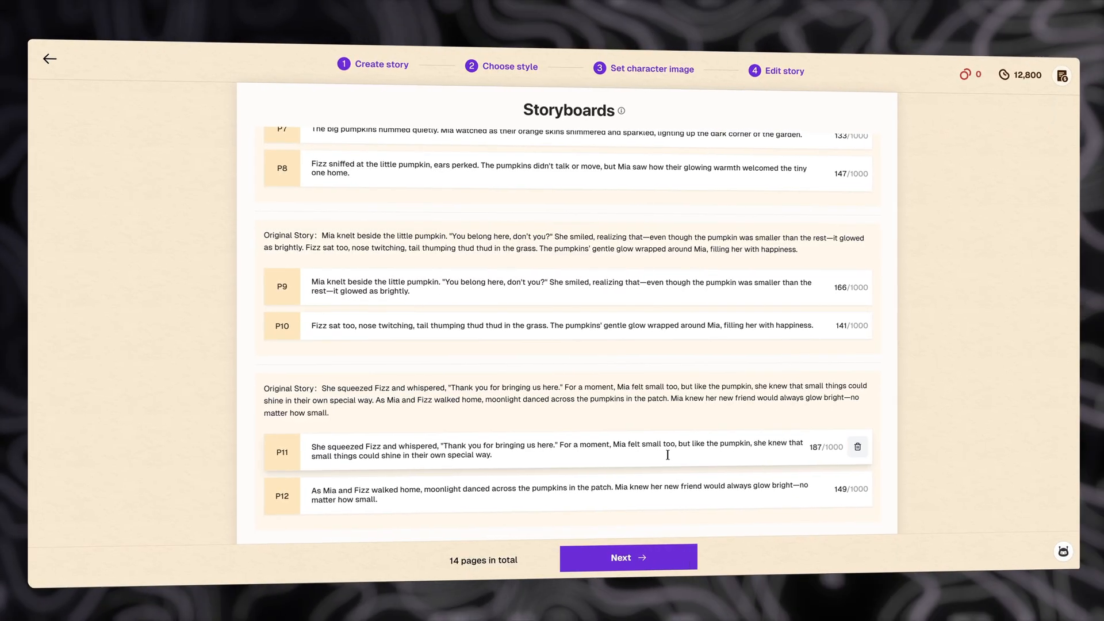
click(629, 557)
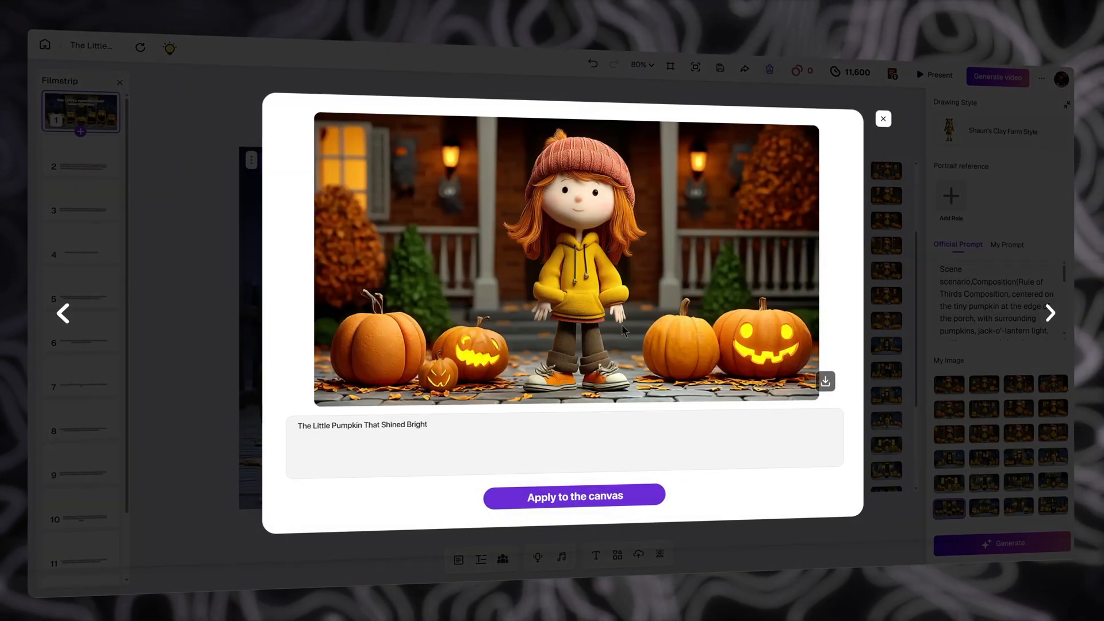
Browse the cover variants and apply the porch illustration of Mia to the canvas.
click(574, 495)
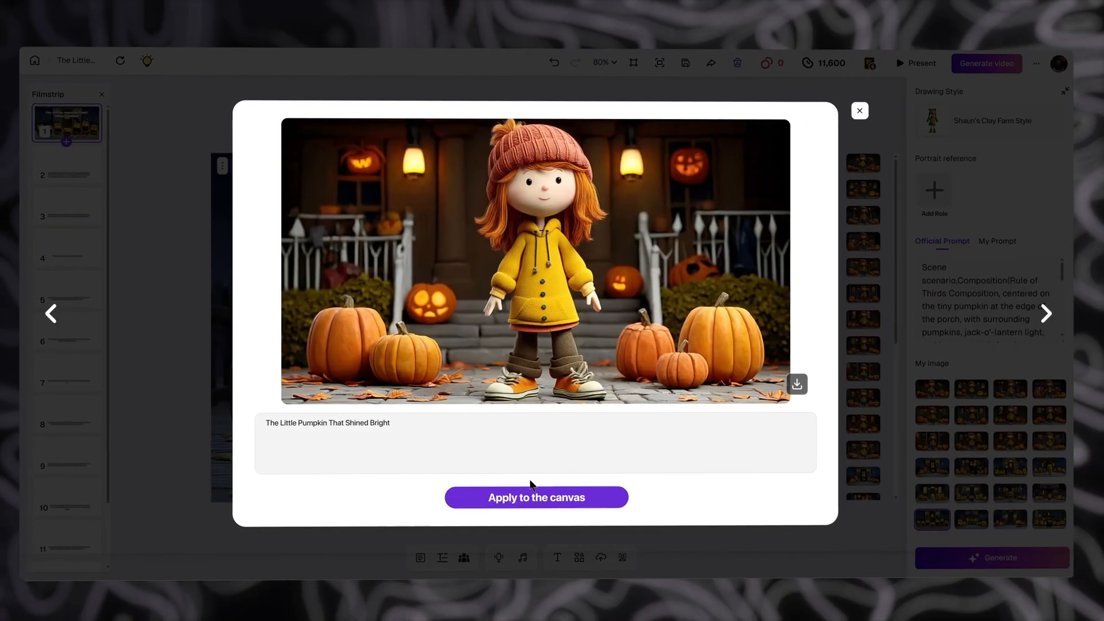
click(536, 497)
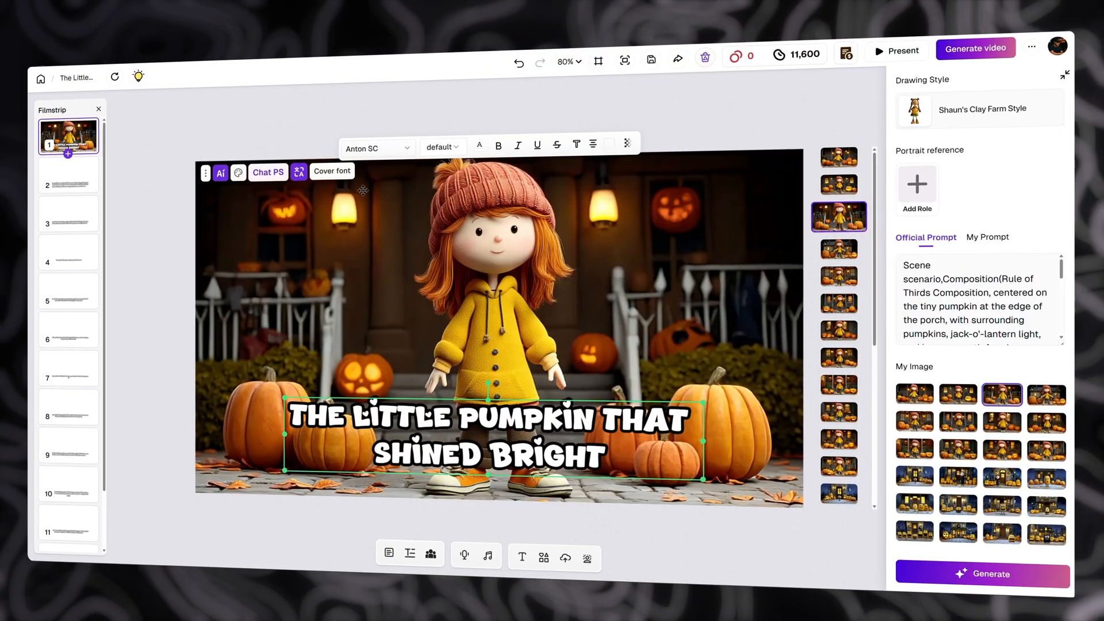
Restyle the cover title with an Amorlate lettering style and a different colour variant.
click(331, 171)
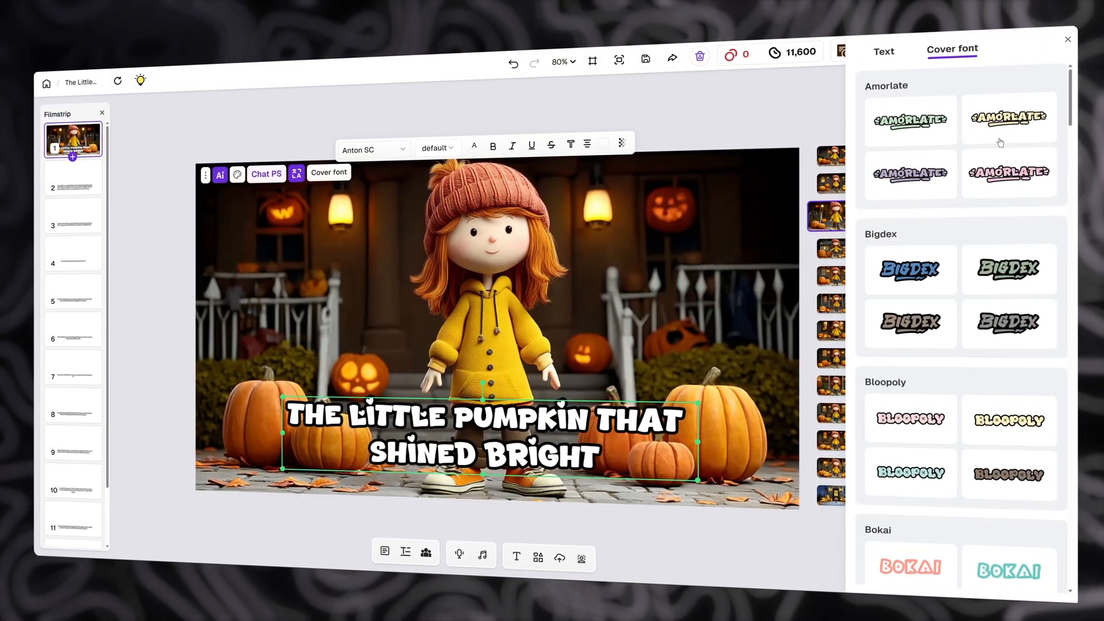
click(911, 119)
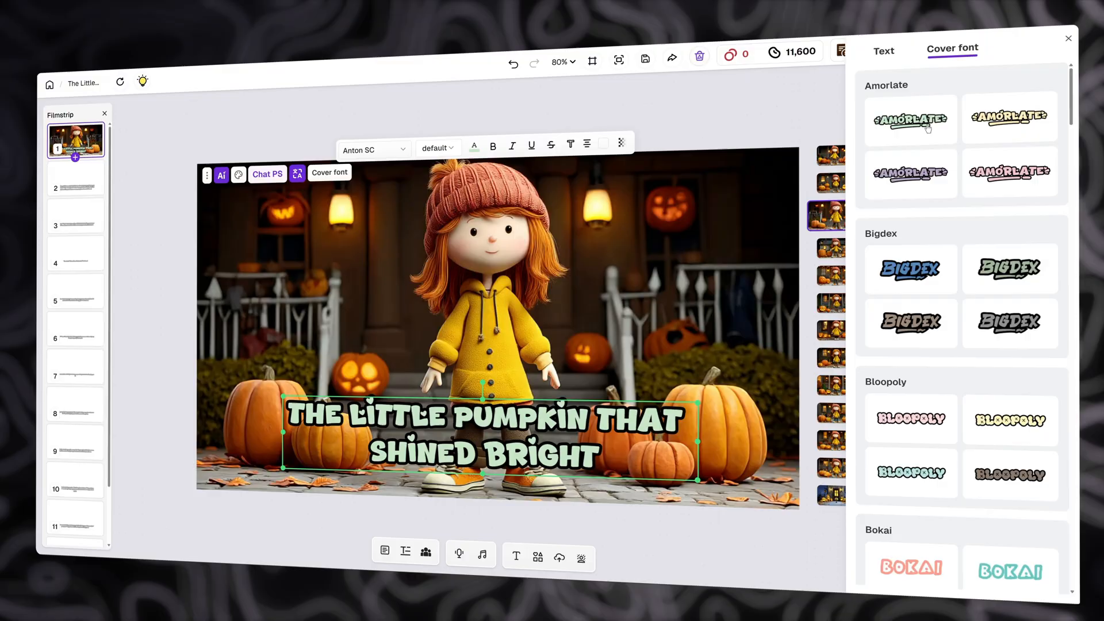
click(1010, 173)
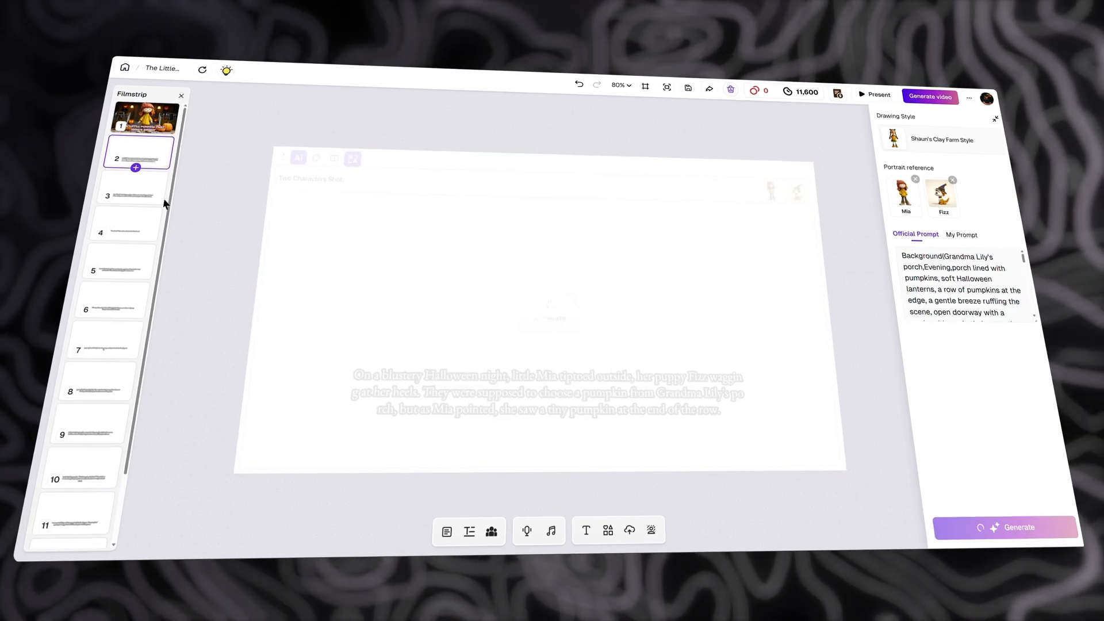
Generate the missing page 6 illustration and review the other pages' clay illustrations.
click(129, 196)
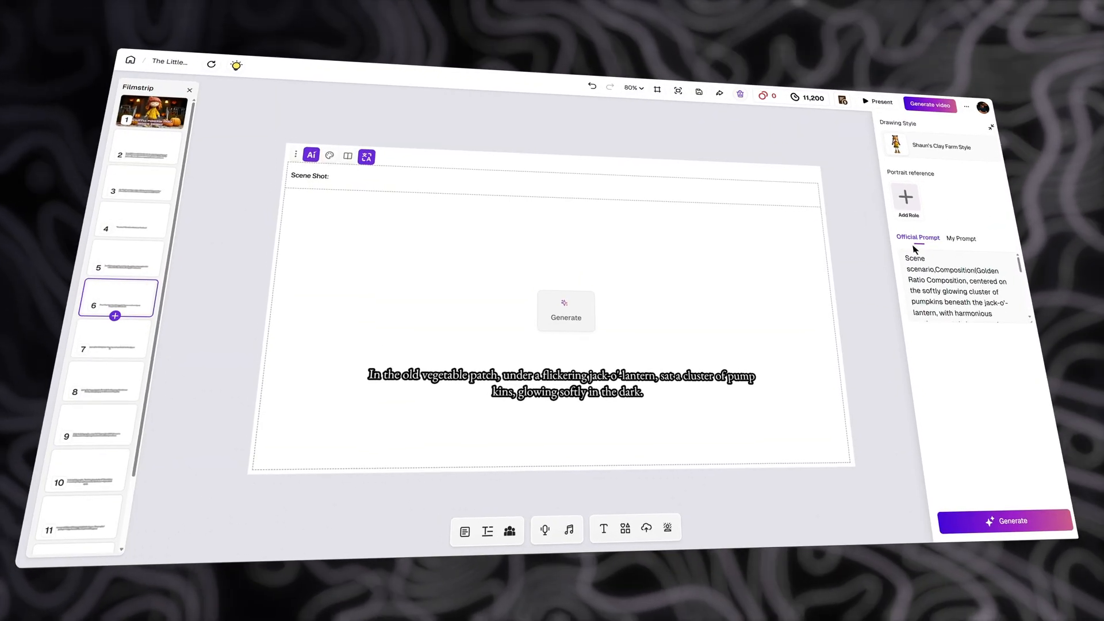
click(566, 311)
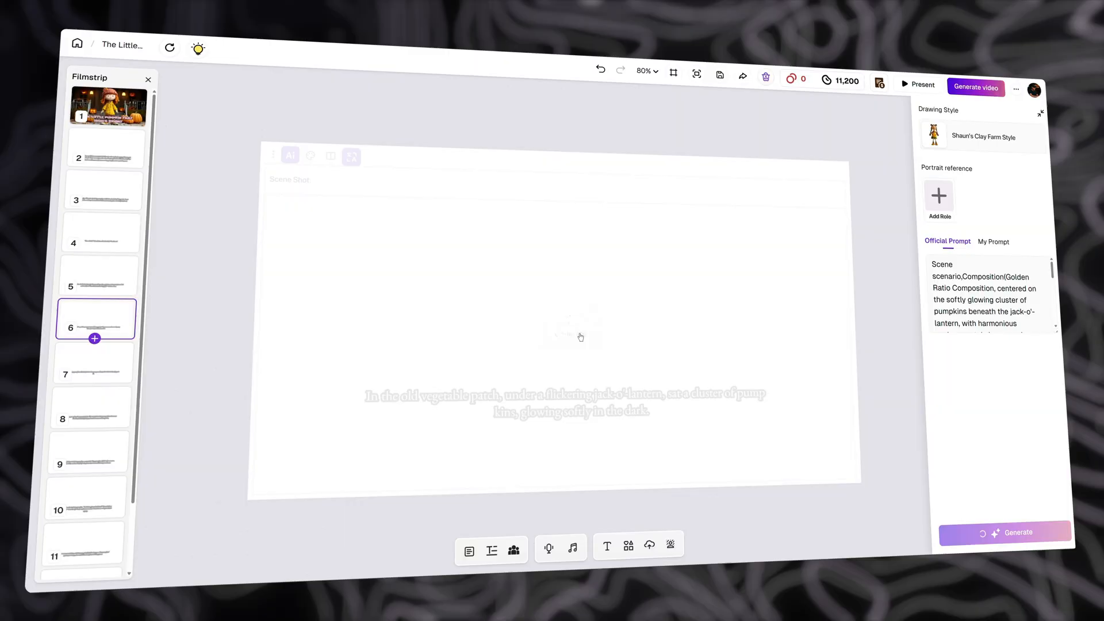
click(92, 374)
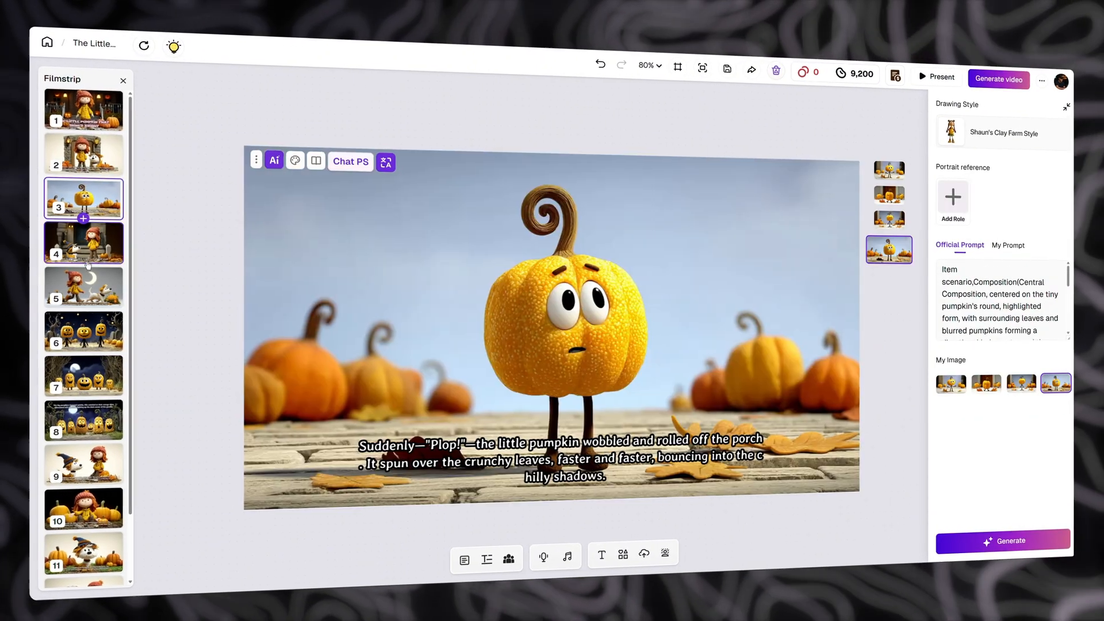
click(84, 331)
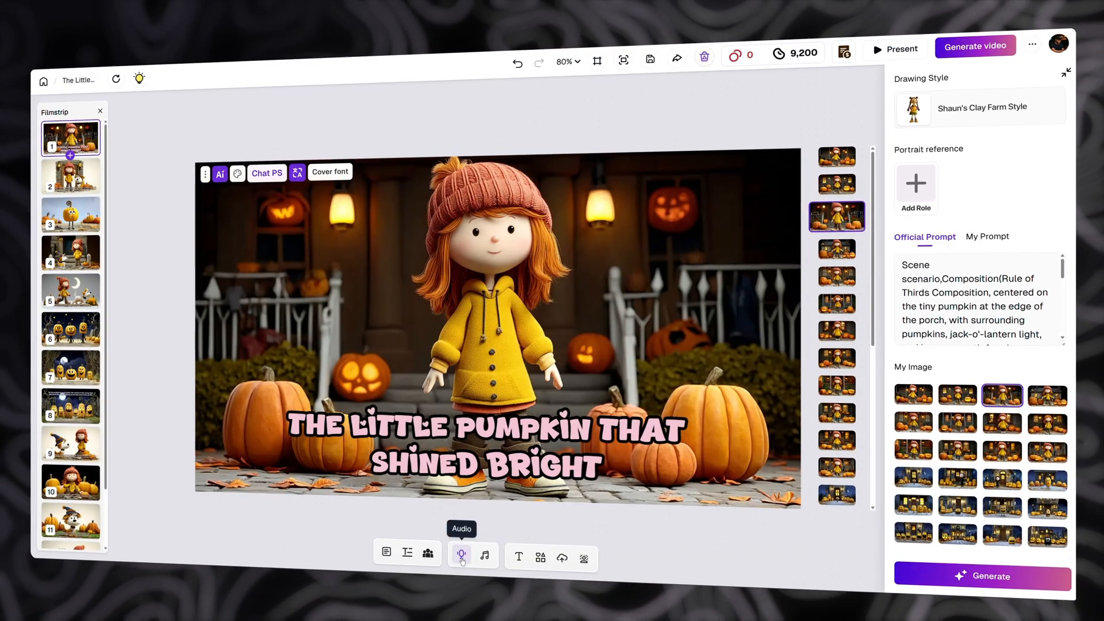
Select Narrative Male Voice from the voice library as narrator for all pages.
click(466, 554)
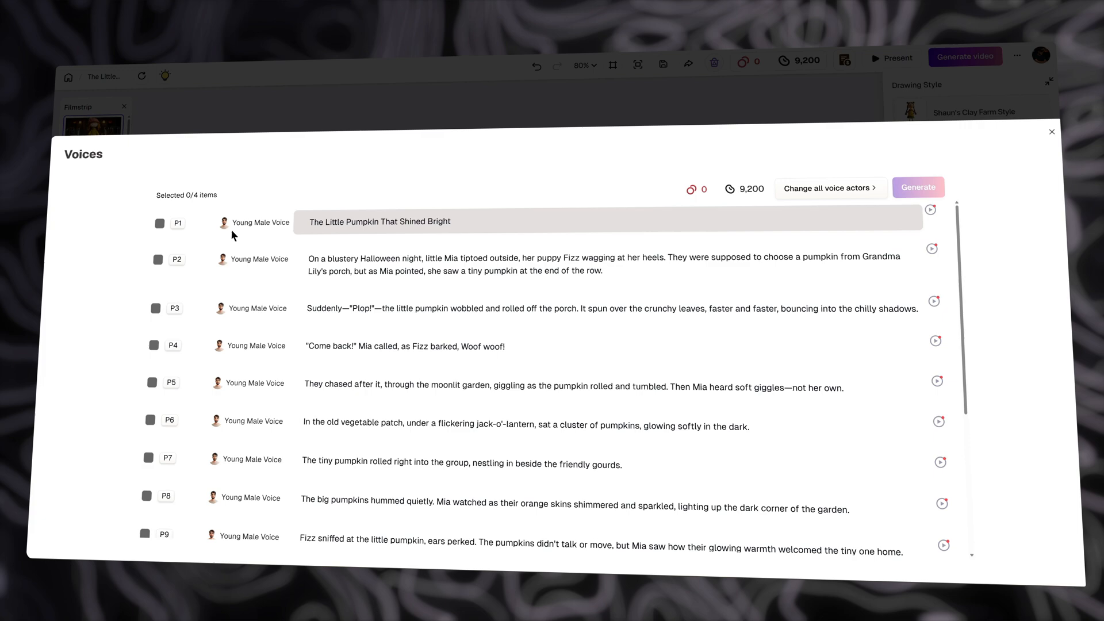
click(832, 188)
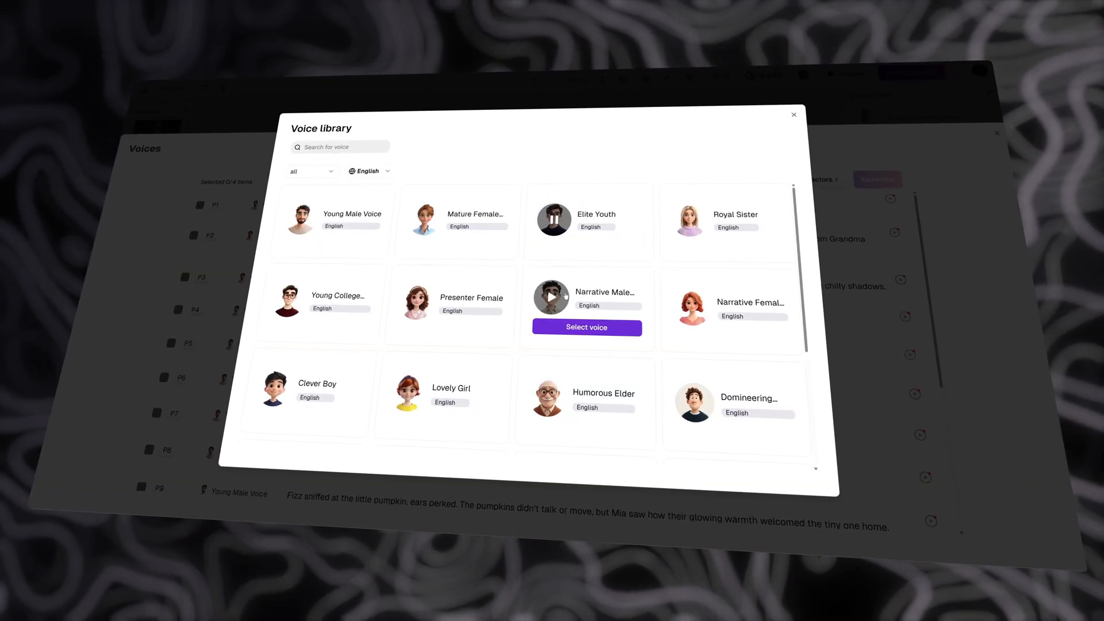
click(587, 327)
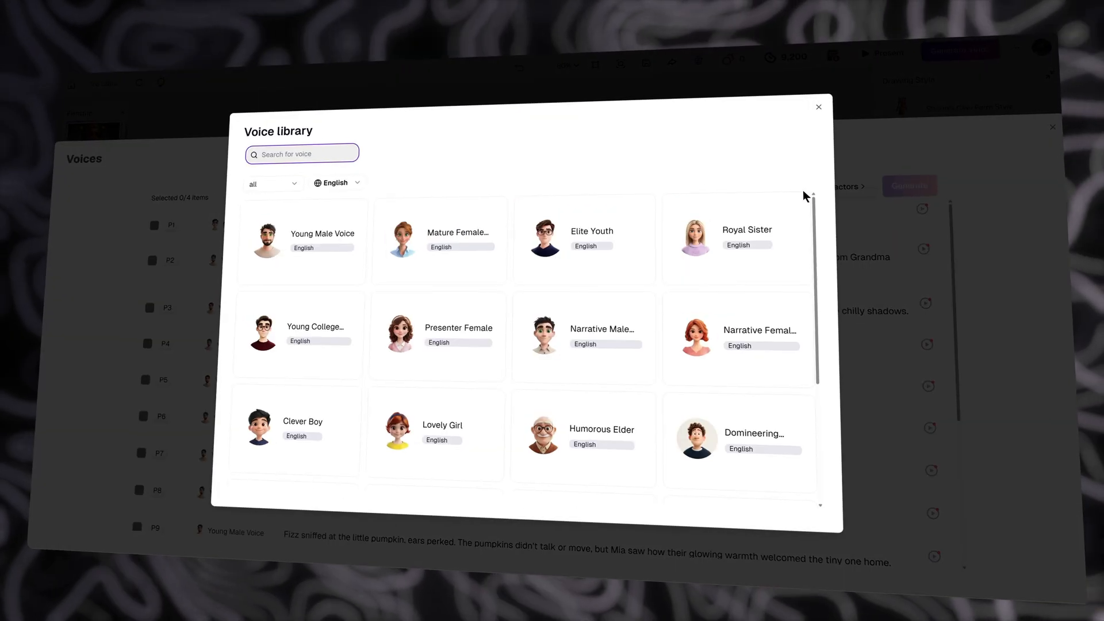
click(819, 107)
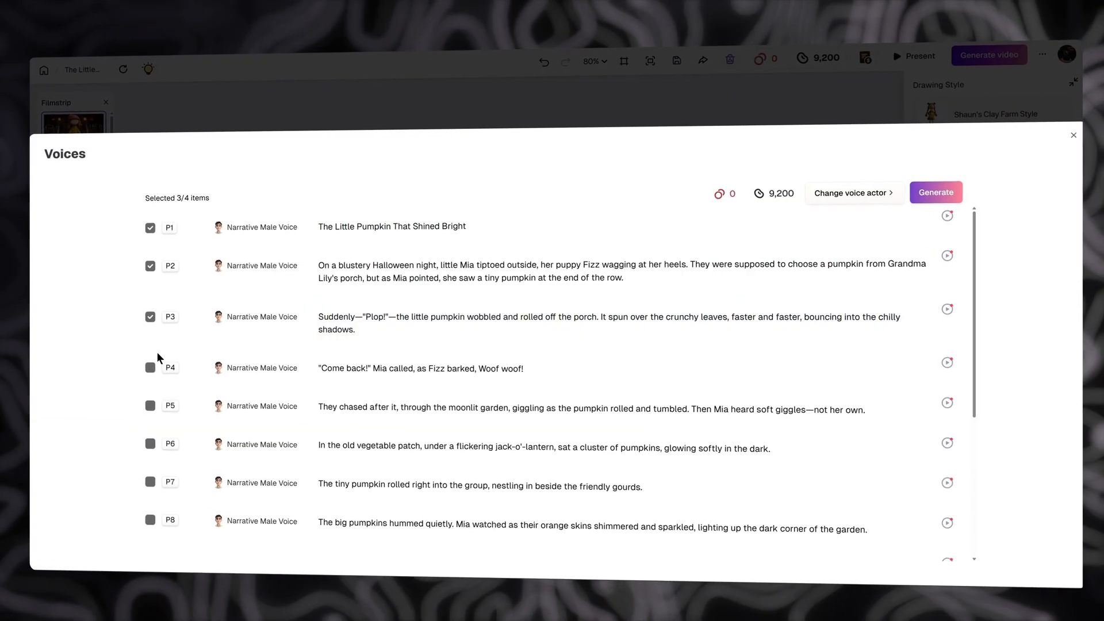
Generate the Narrative Male Voice narration for the checked pages and play page 2's audio.
click(150, 367)
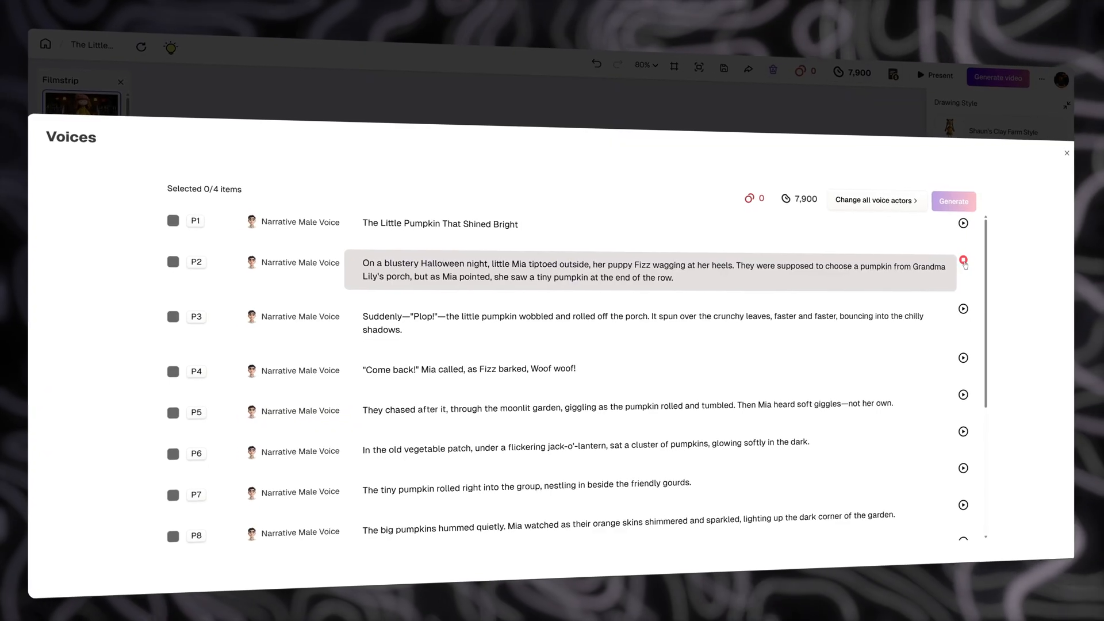
click(964, 261)
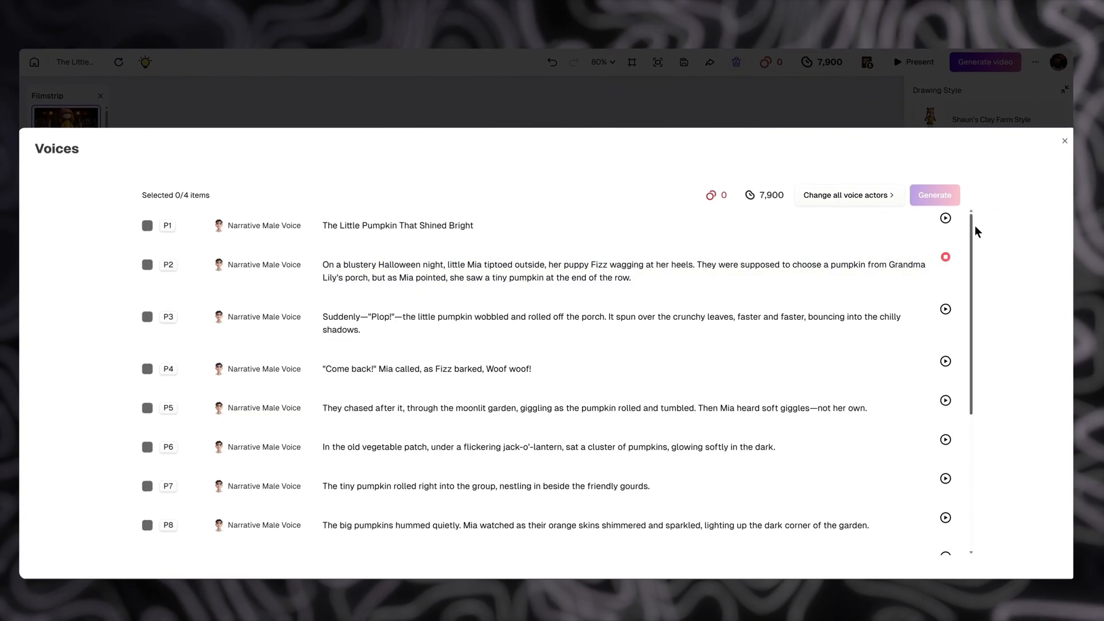
Look through the Background music and Upload image panels, then close them.
click(494, 555)
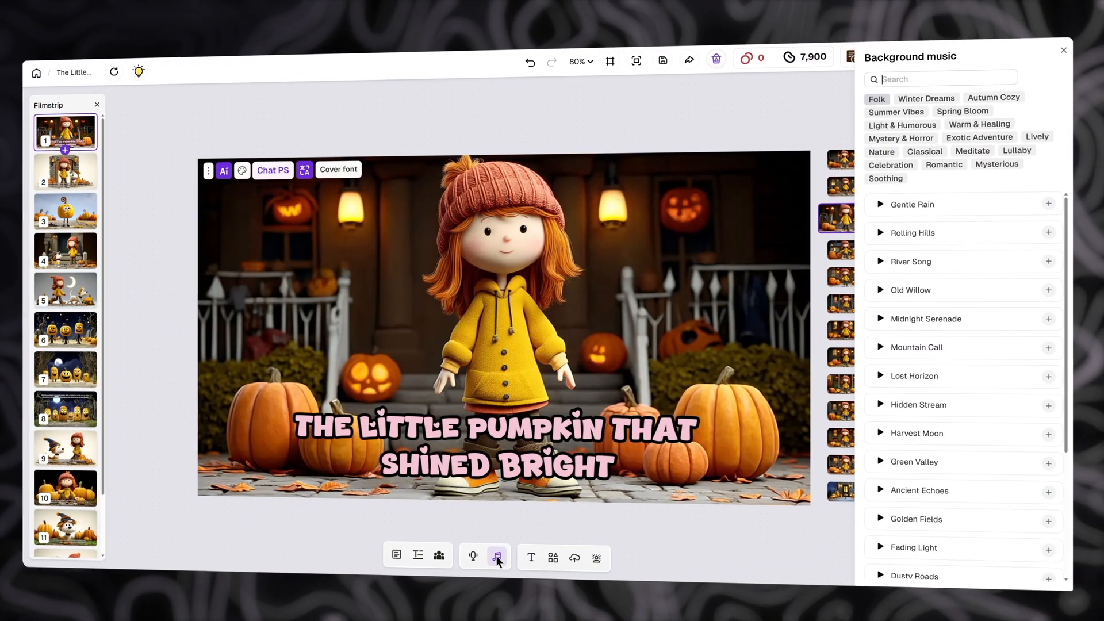
click(560, 557)
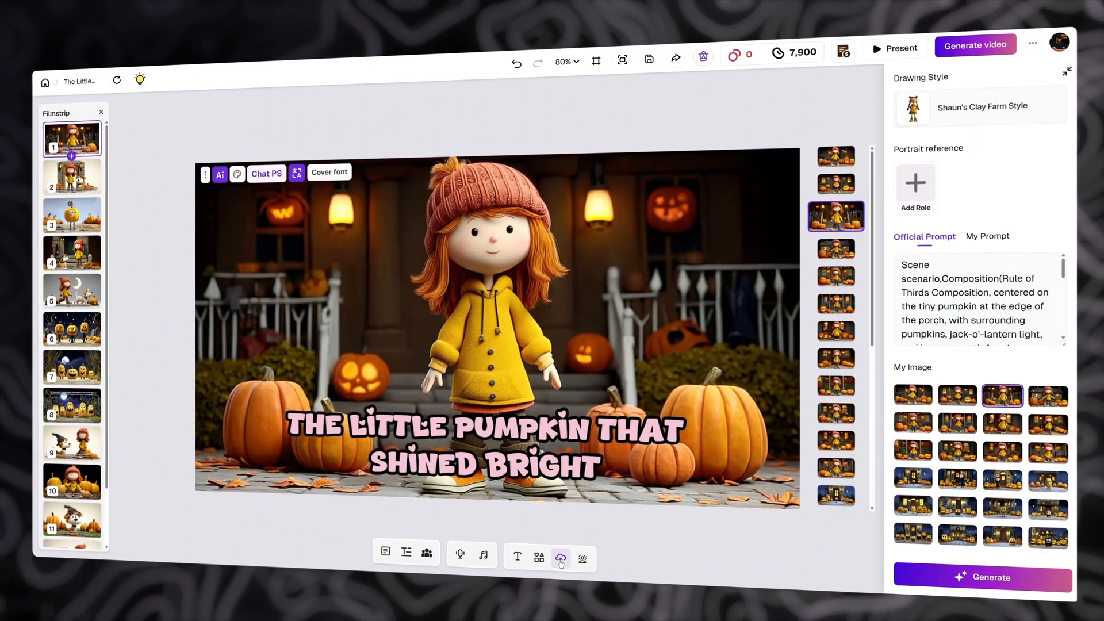
click(562, 554)
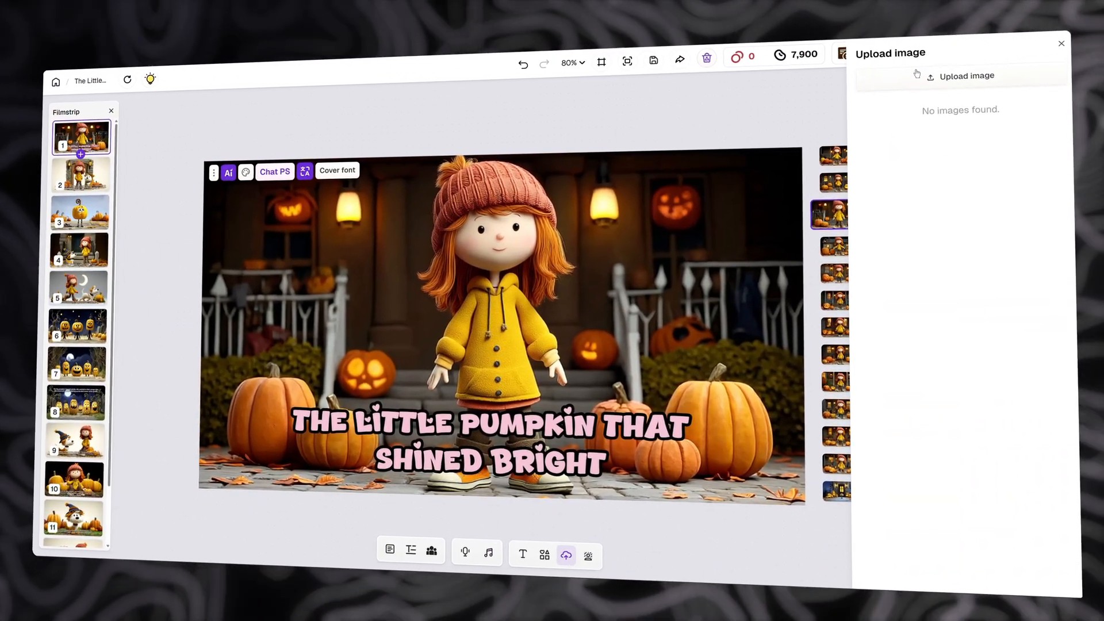
click(588, 553)
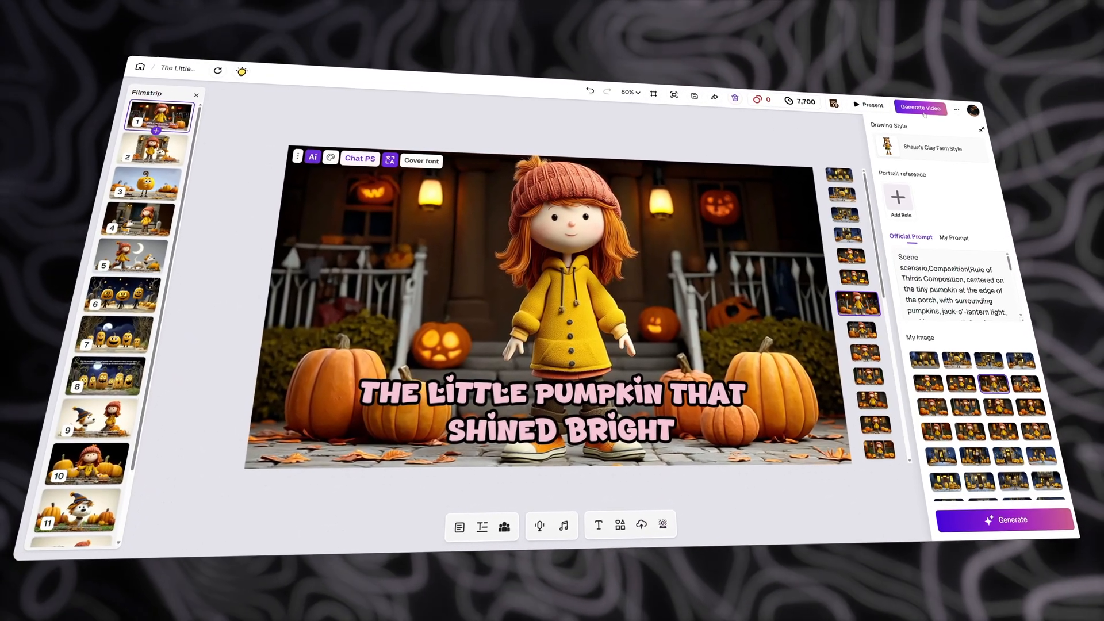
Render the book video with Fireflies -1 effect and Fade transitions, then view the finished video.
click(921, 107)
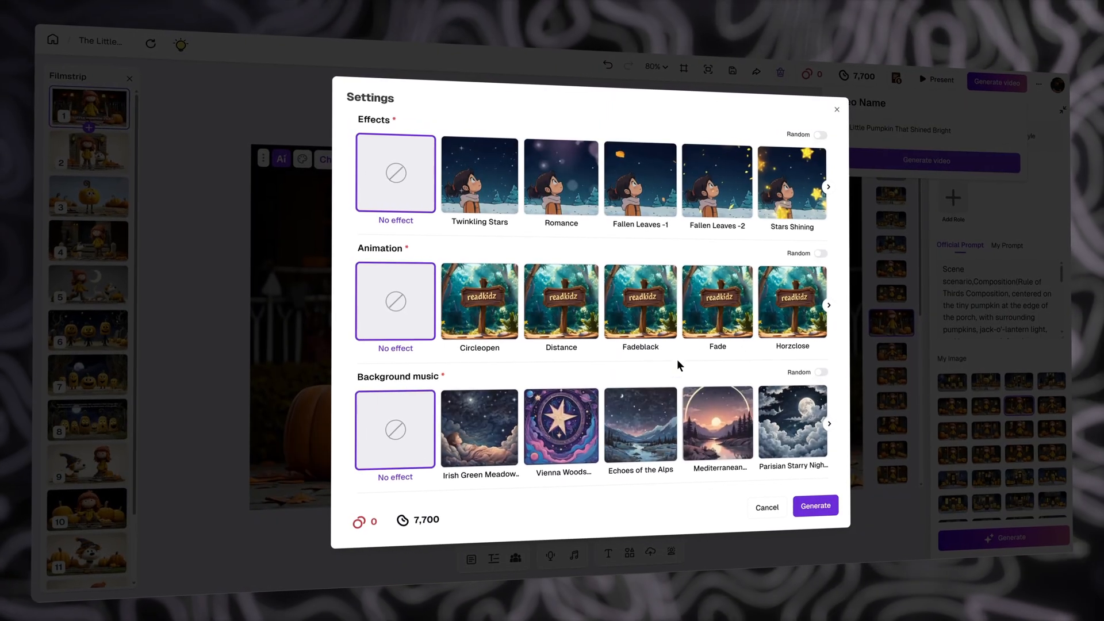
click(828, 186)
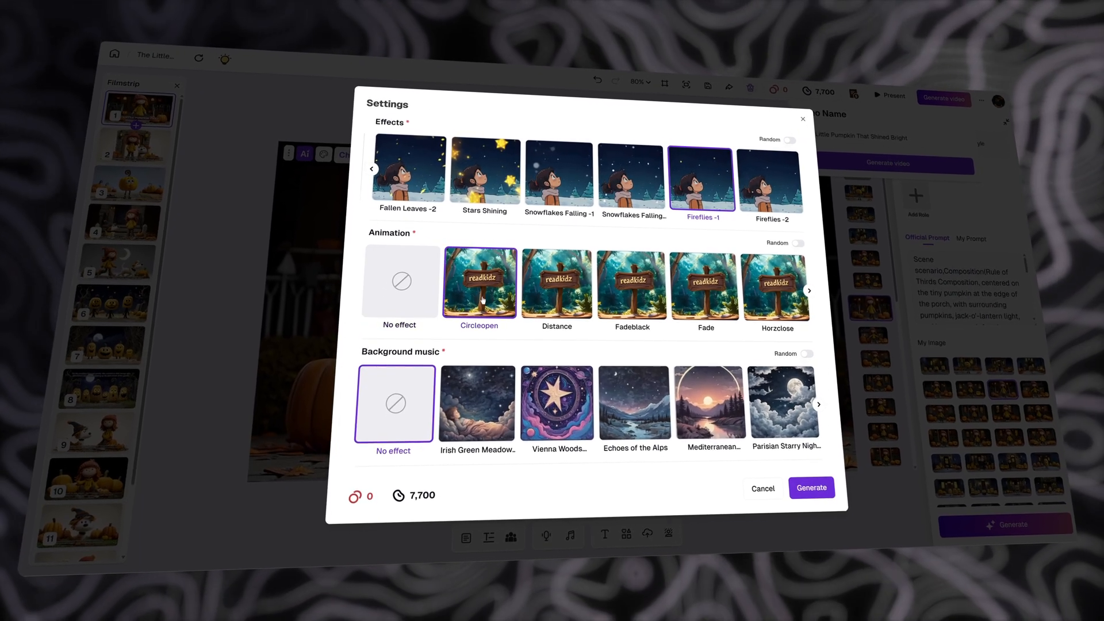
click(555, 394)
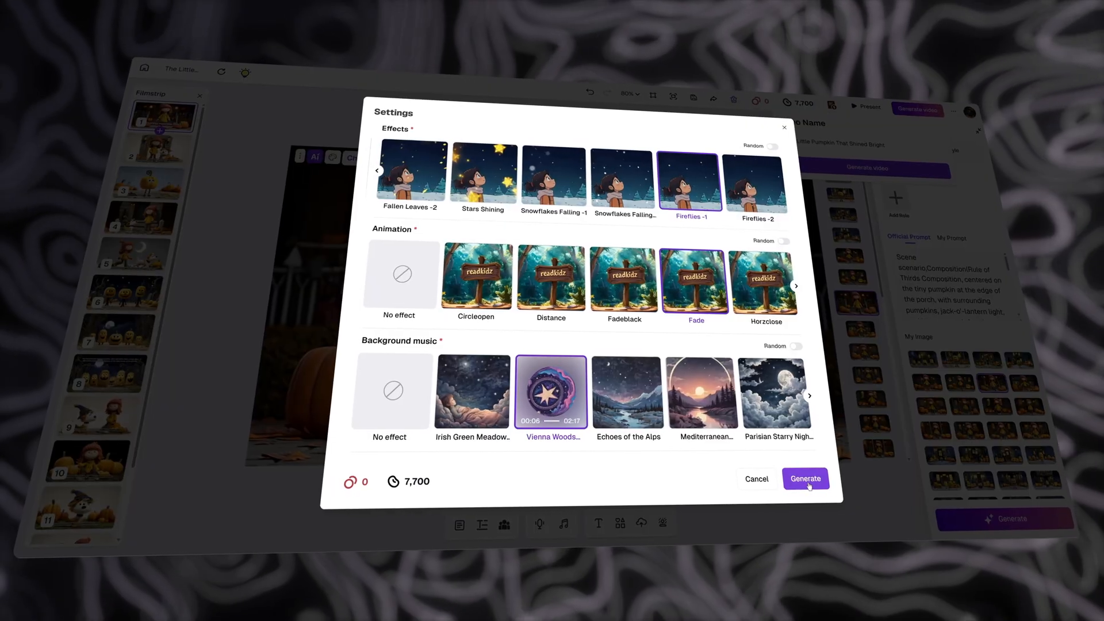
click(806, 478)
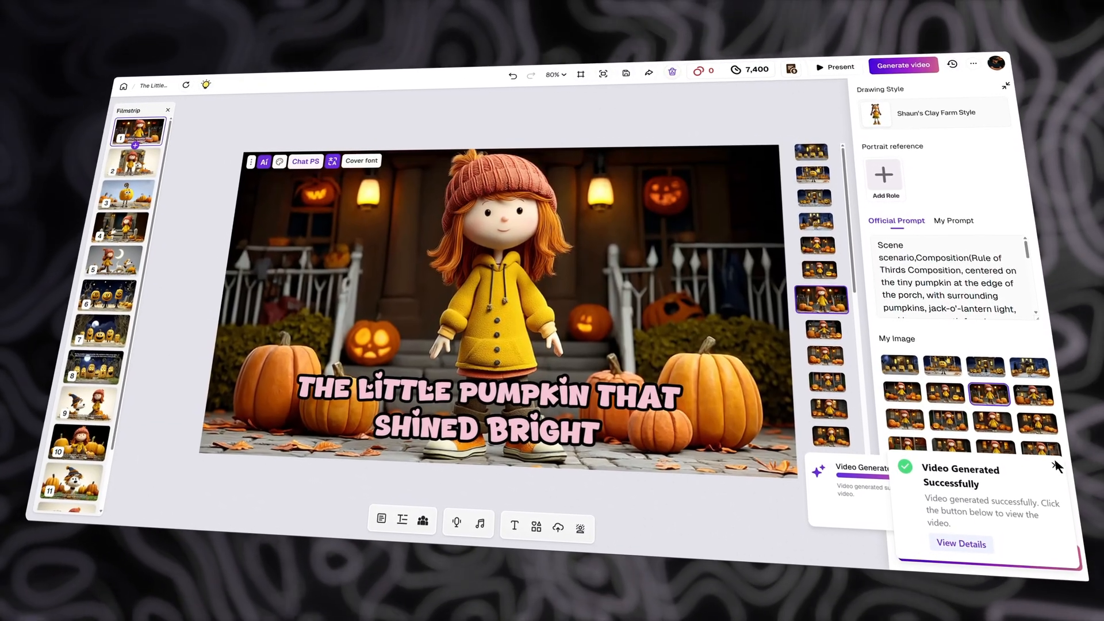
click(961, 544)
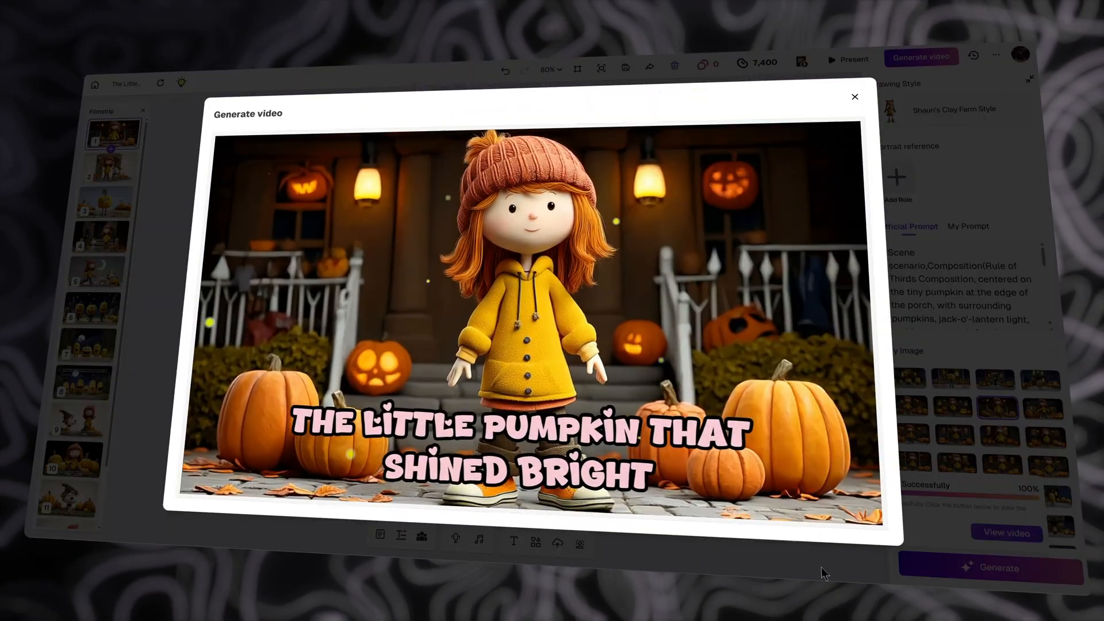